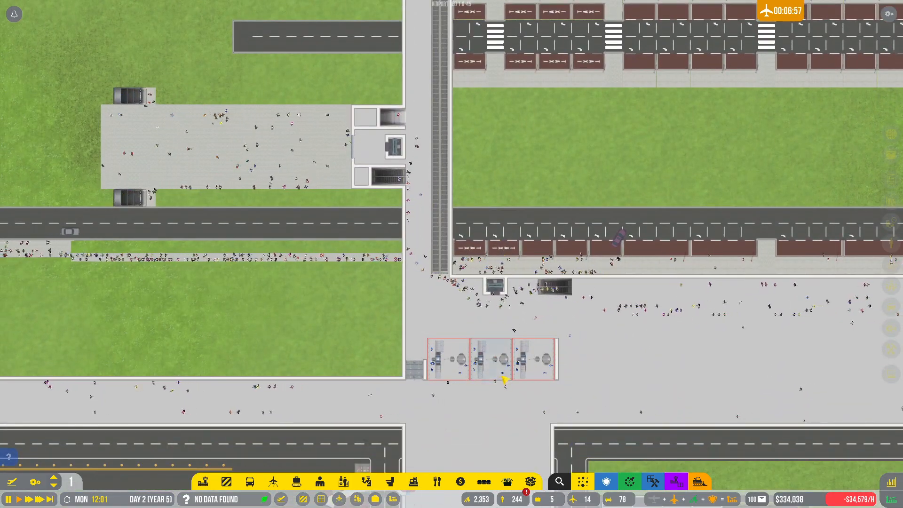
Step: Survey the airport map and bring up runway construction options showing the medium asphalt runway
scroll("down", 3)
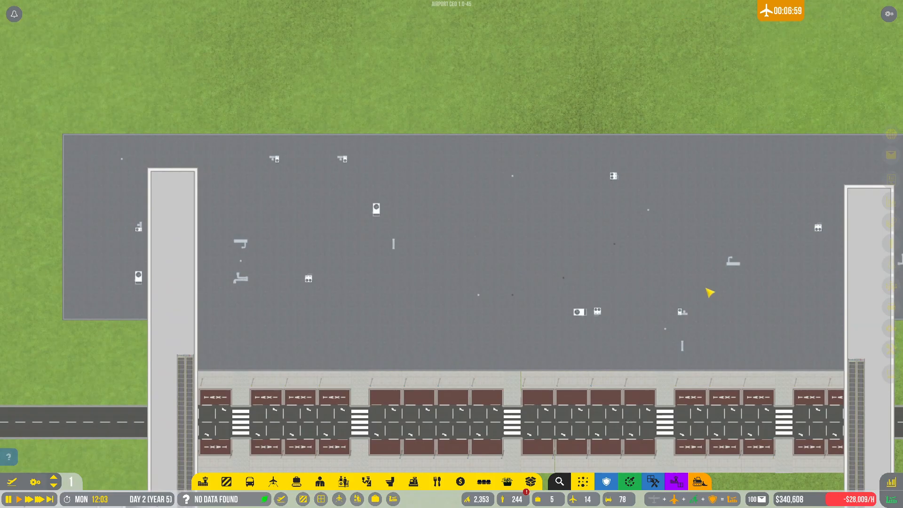
scroll("down", 3)
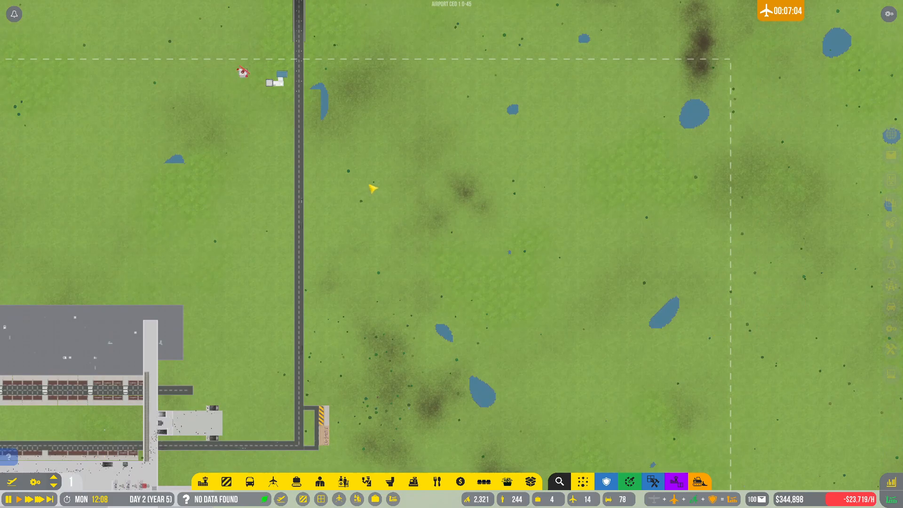
scroll("down", 3)
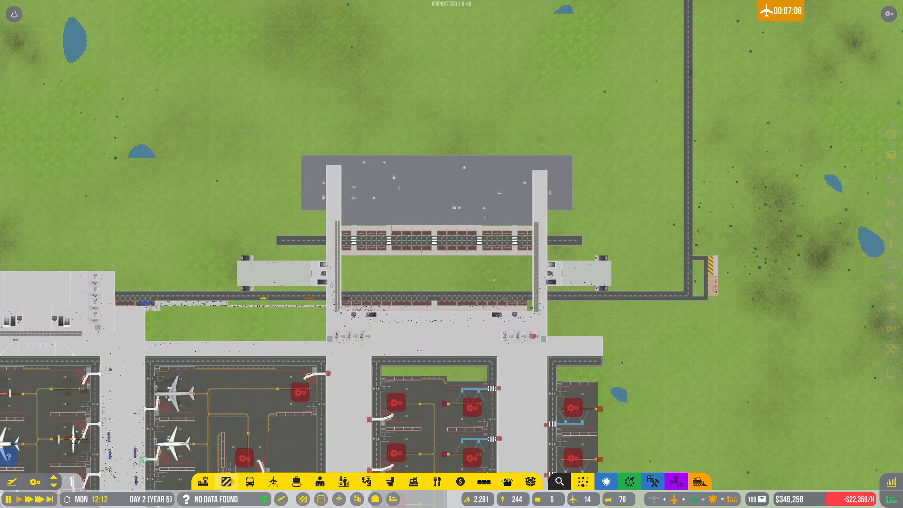
left_click(274, 482)
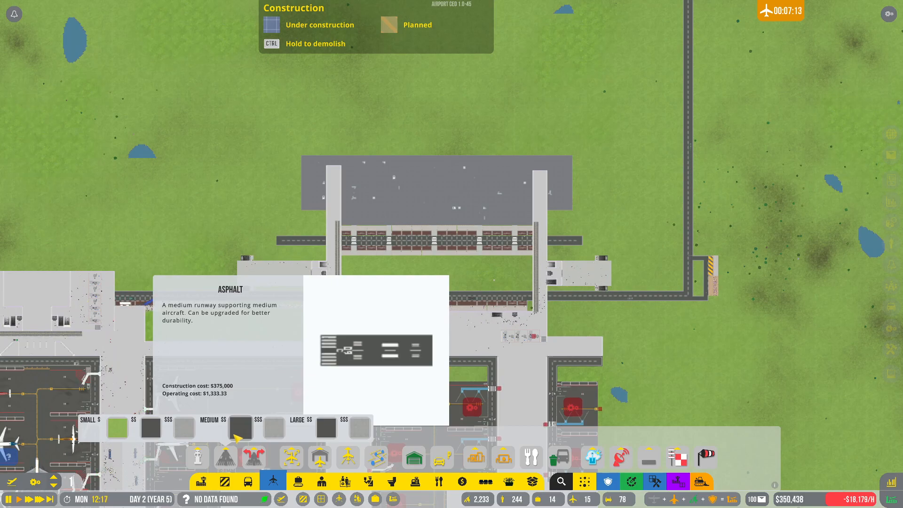
Step: Switch the construction toolbar from runways to the terminal interior items category
left_click(329, 428)
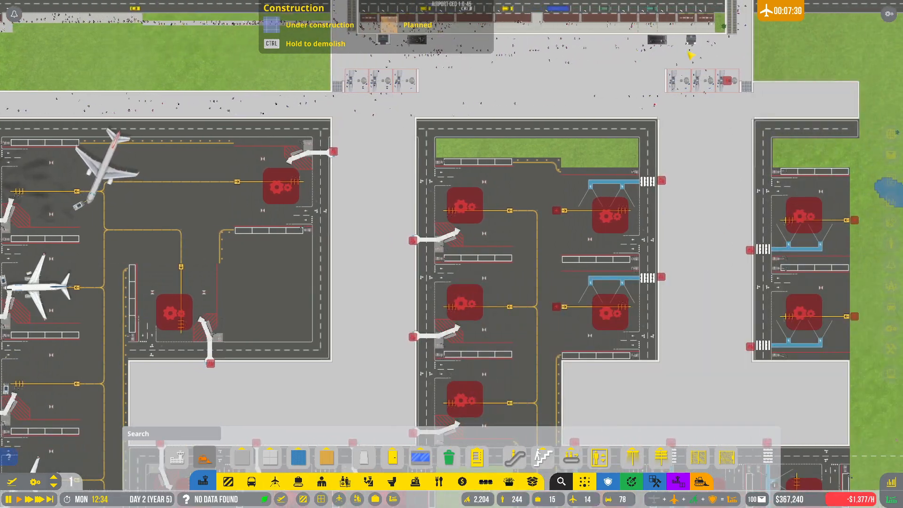
Step: Review the hourly budget overview and staff applicant list, then close the management window
left_click(515, 41)
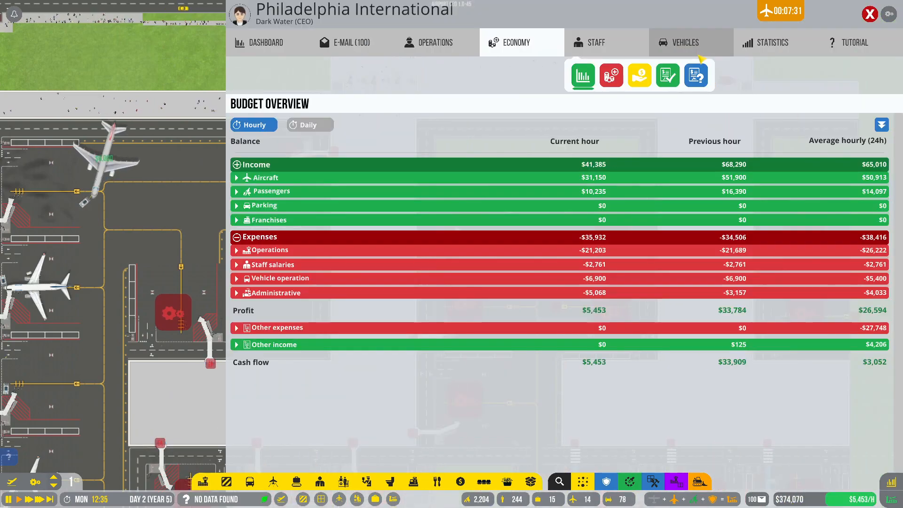
left_click(596, 42)
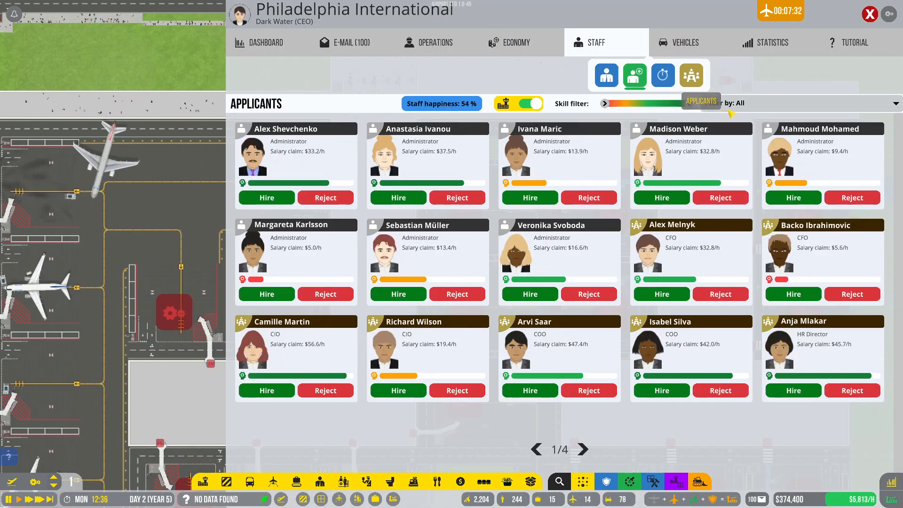
left_click(800, 103)
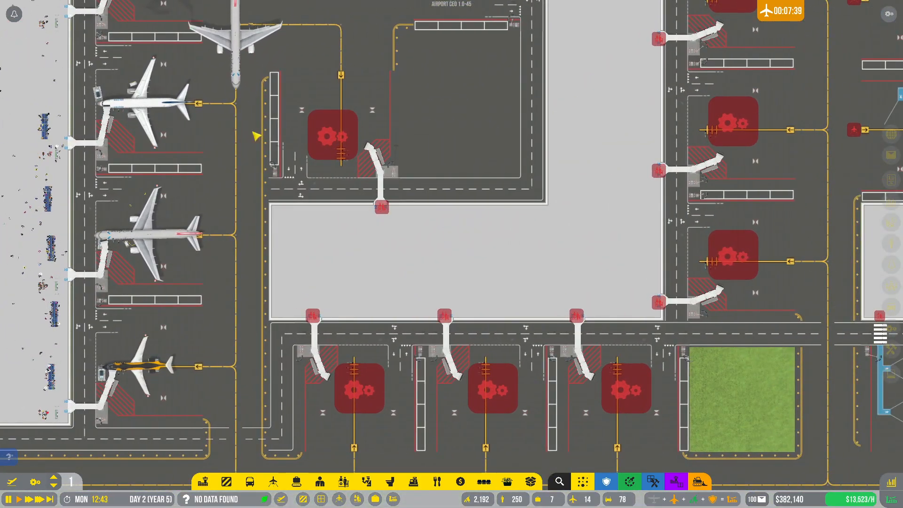
Step: Inspect the airport's secure zones with the zone building options
left_click(343, 482)
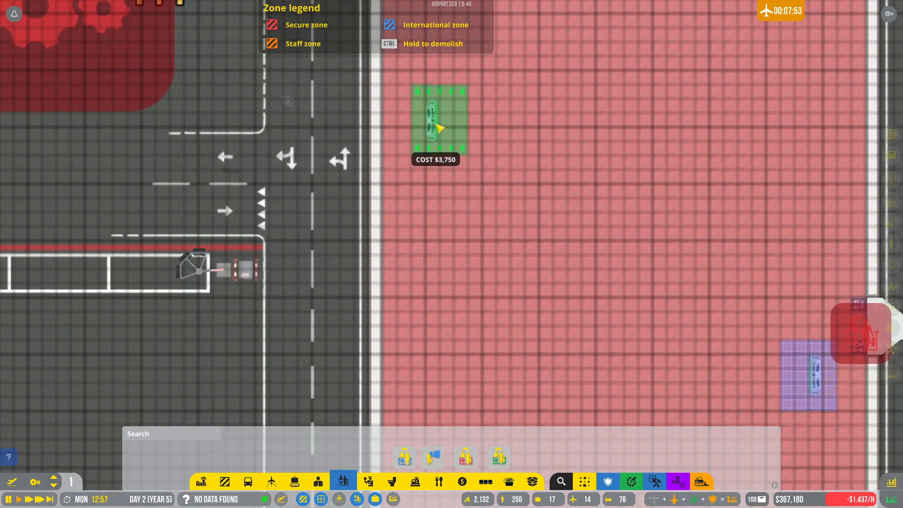
scroll("down", 3)
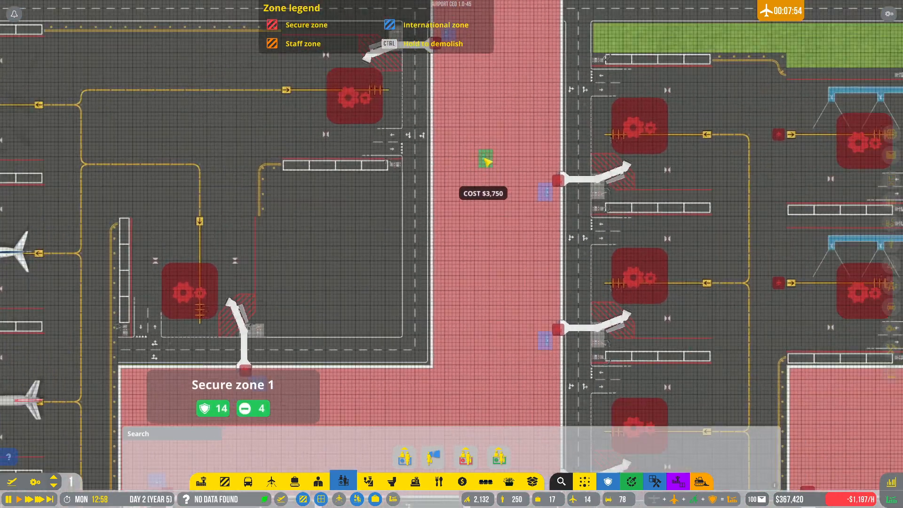
scroll("down", 3)
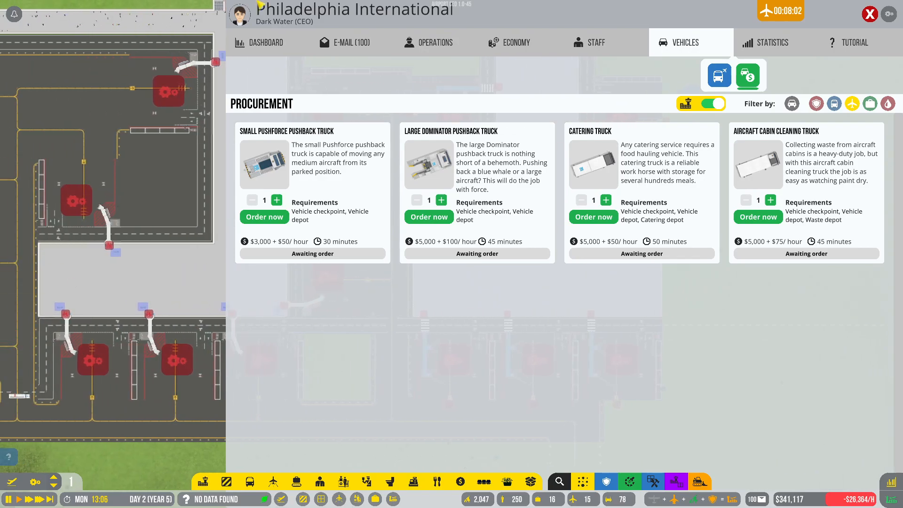
Step: Order eight small pushback trucks and five cabin cleaning trucks
left_click(277, 199)
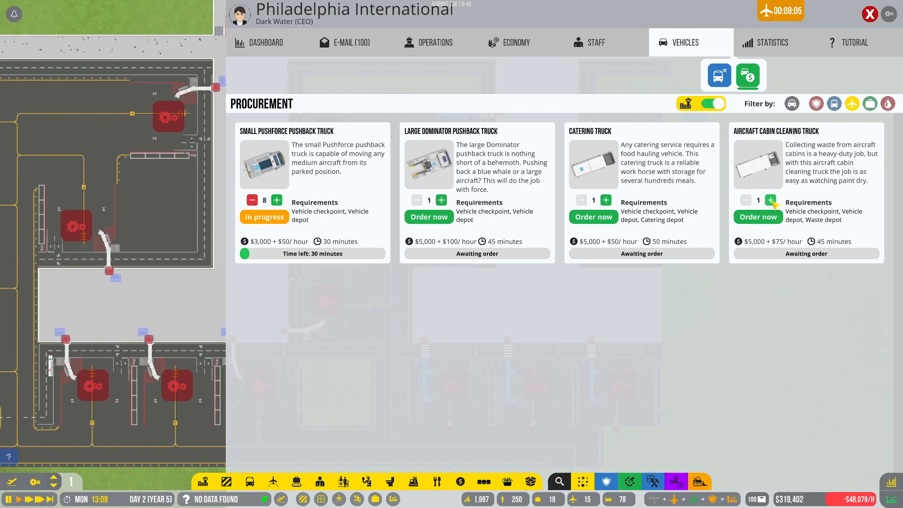
left_click(770, 200)
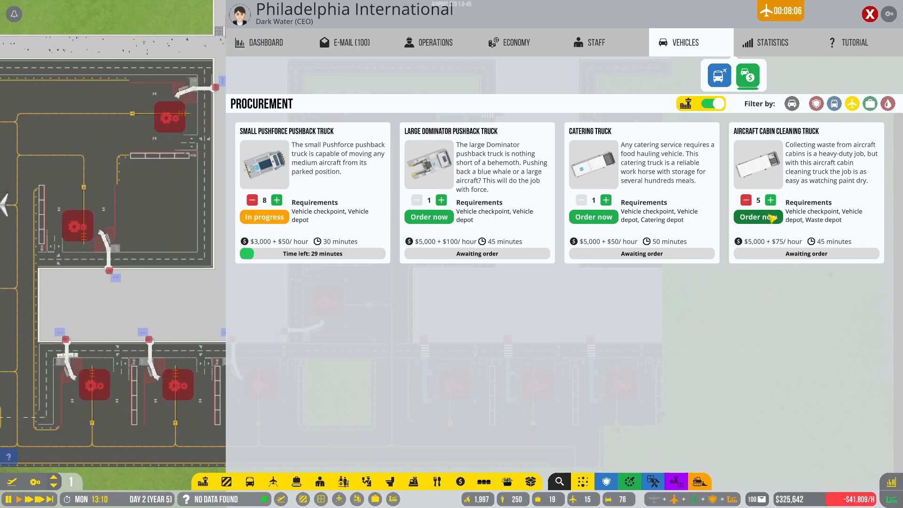
left_click(757, 217)
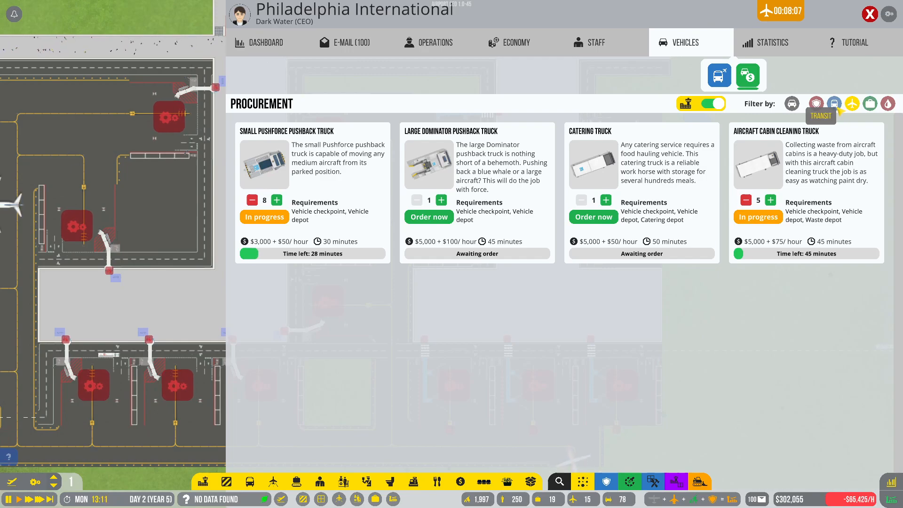
Step: Filter to fuel trucks and order six Maverick Trailer Trucks (Jet A-1)
left_click(833, 103)
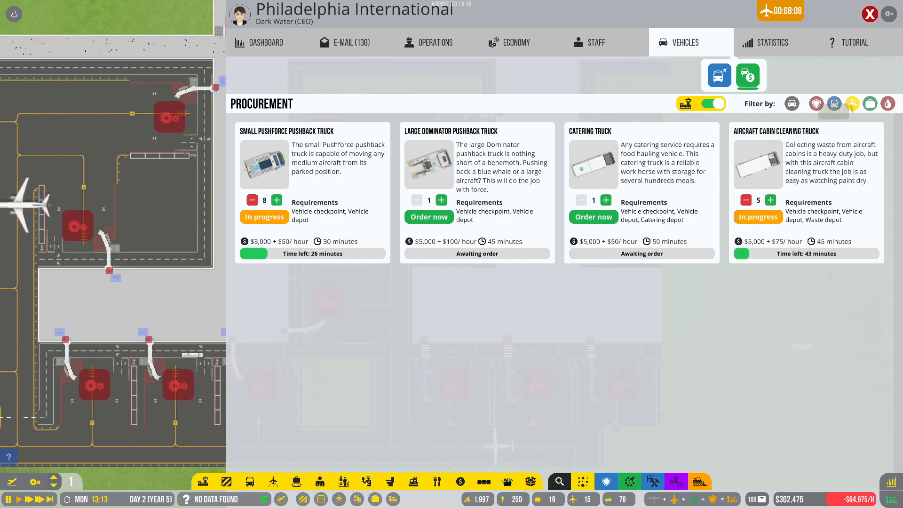
left_click(852, 104)
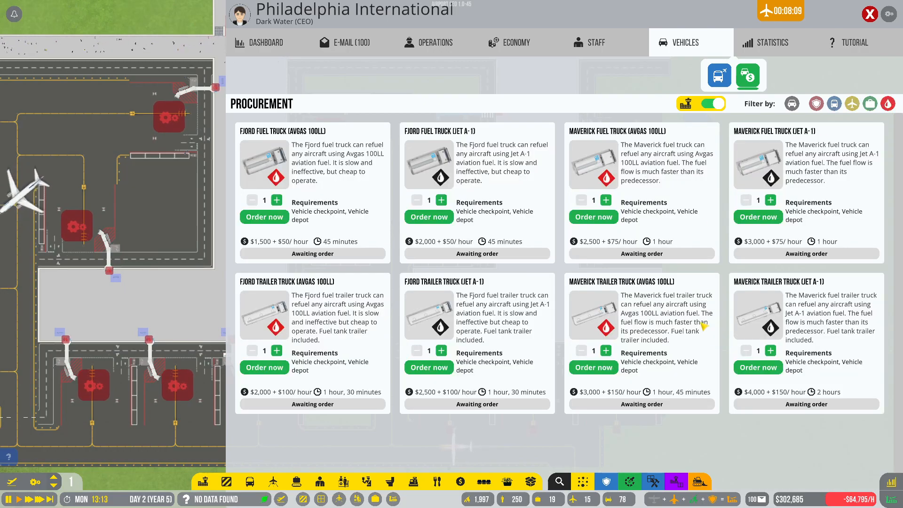
left_click(770, 350)
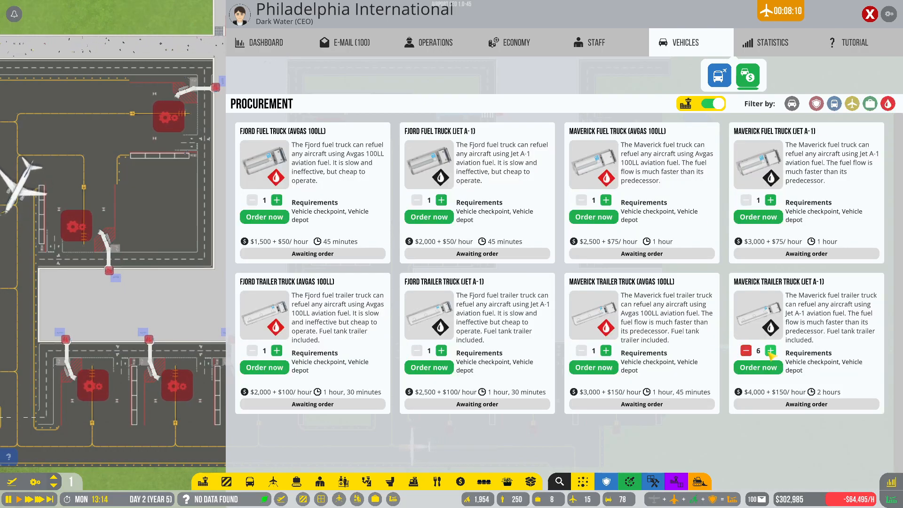
left_click(429, 42)
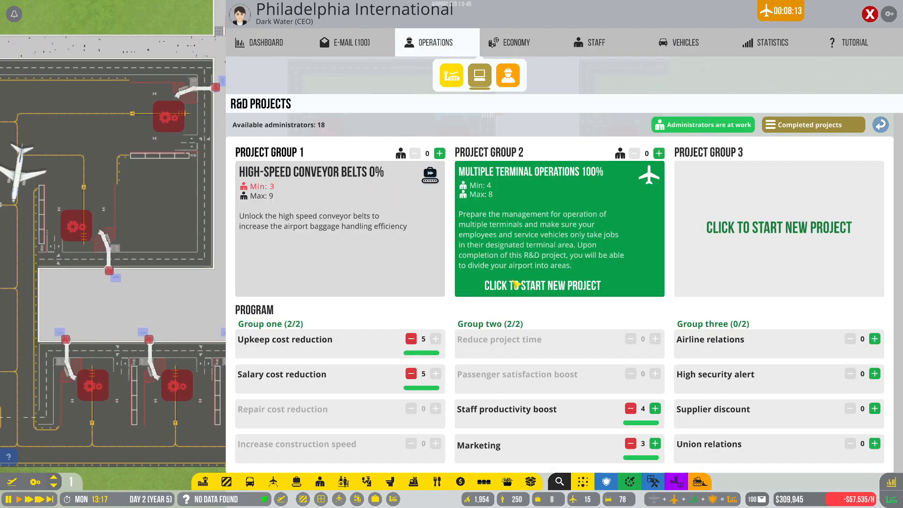
Step: Start a Belt loader research project in group 2 with three administrators, then close management
left_click(439, 153)
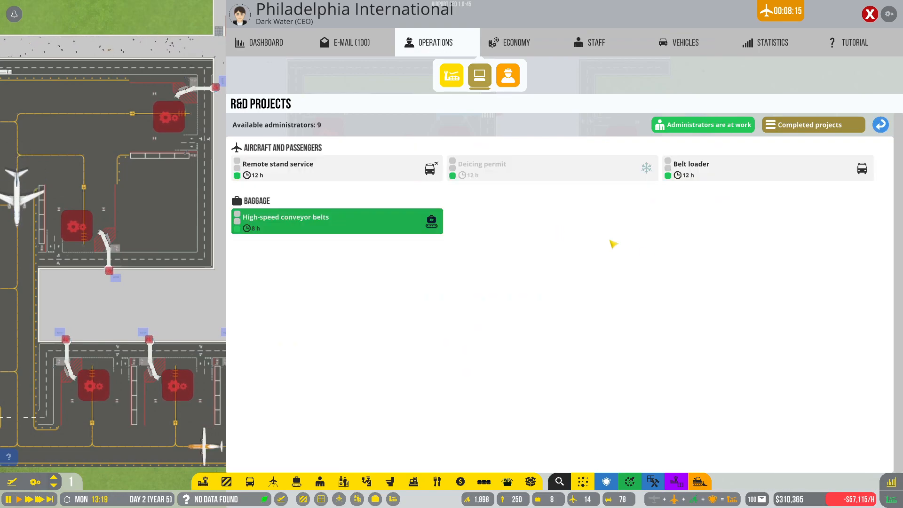
left_click(691, 163)
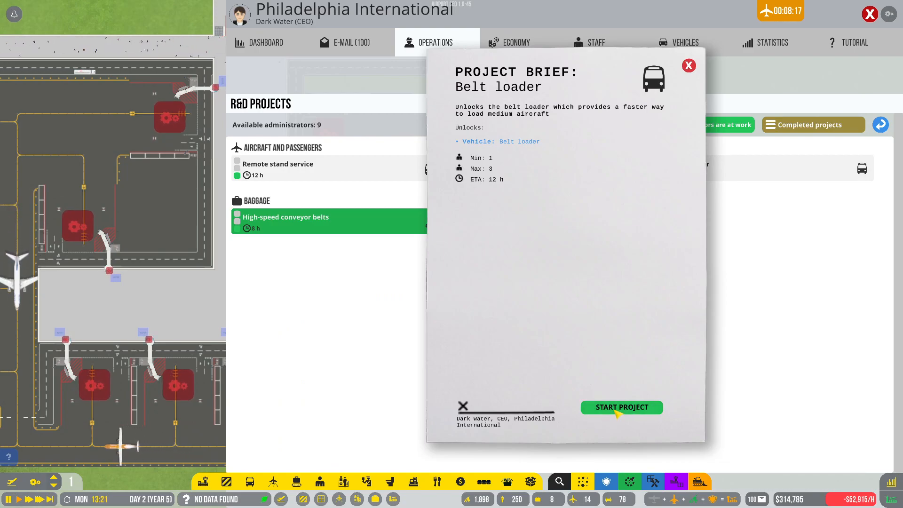
left_click(621, 408)
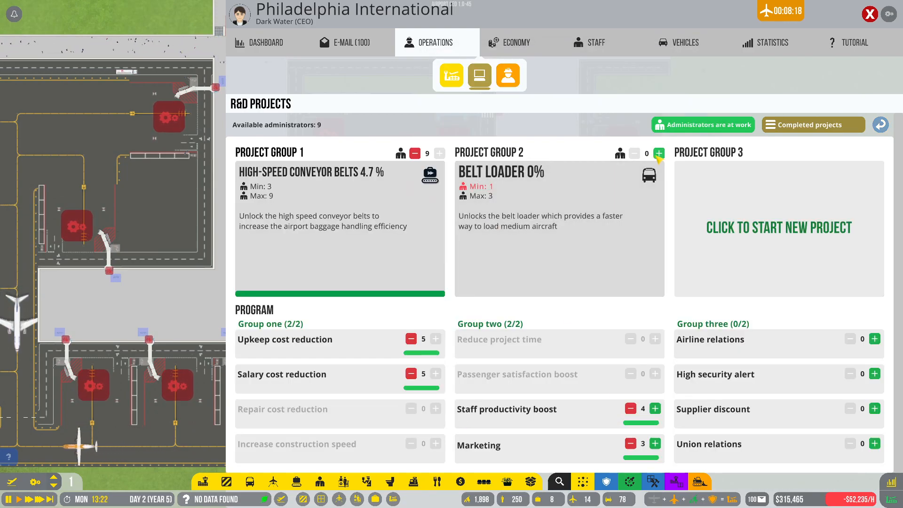
left_click(660, 154)
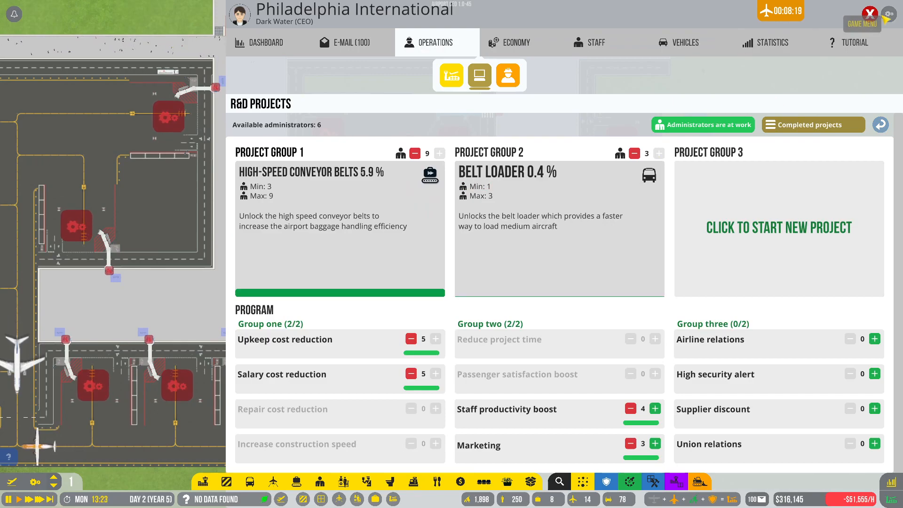
left_click(861, 23)
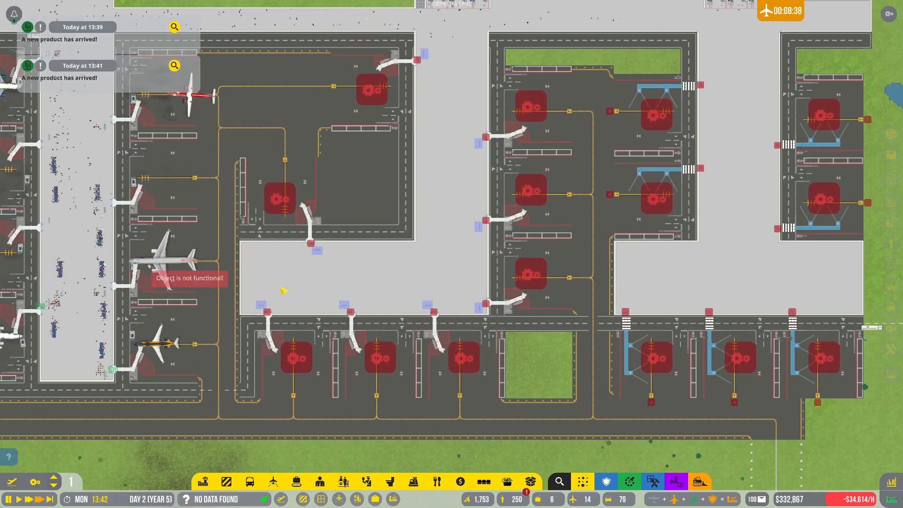
scroll("down", 3)
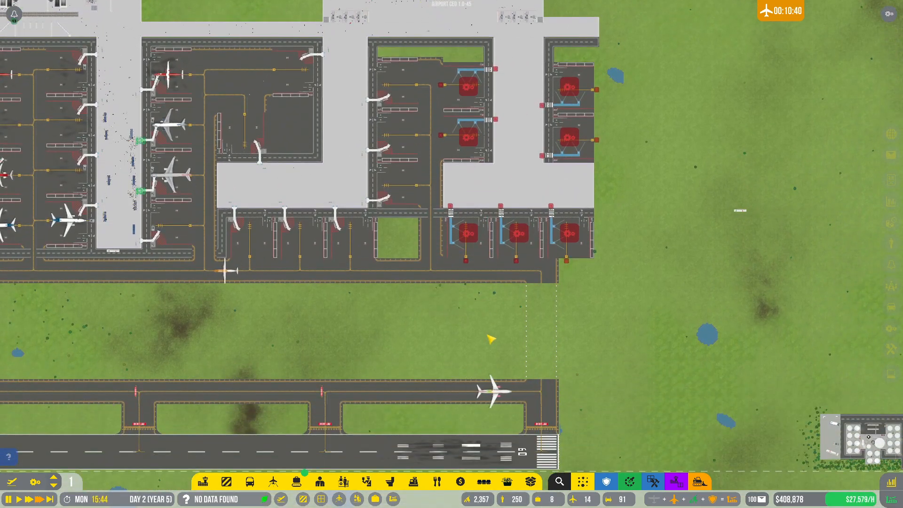
Step: Review the 63-of-125 flight schedule, close the planner, and pan to the roadside grass
left_click(272, 482)
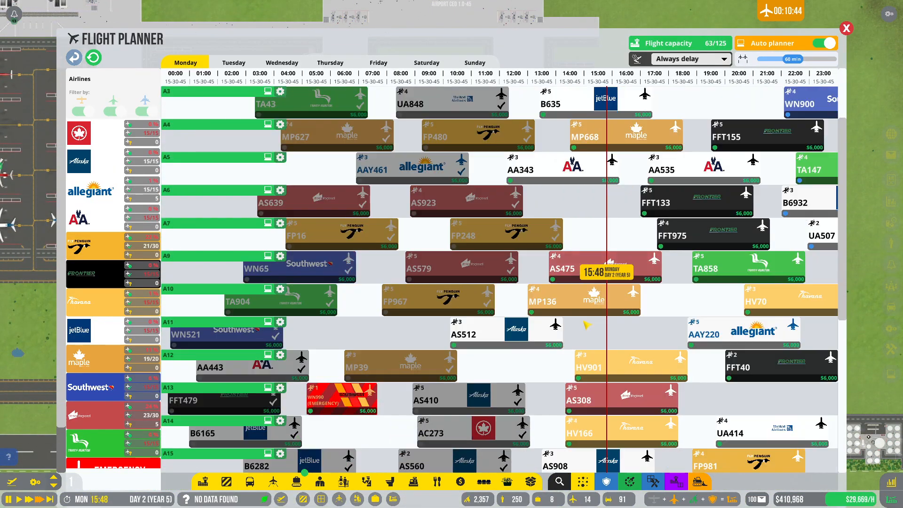
scroll("down", 3)
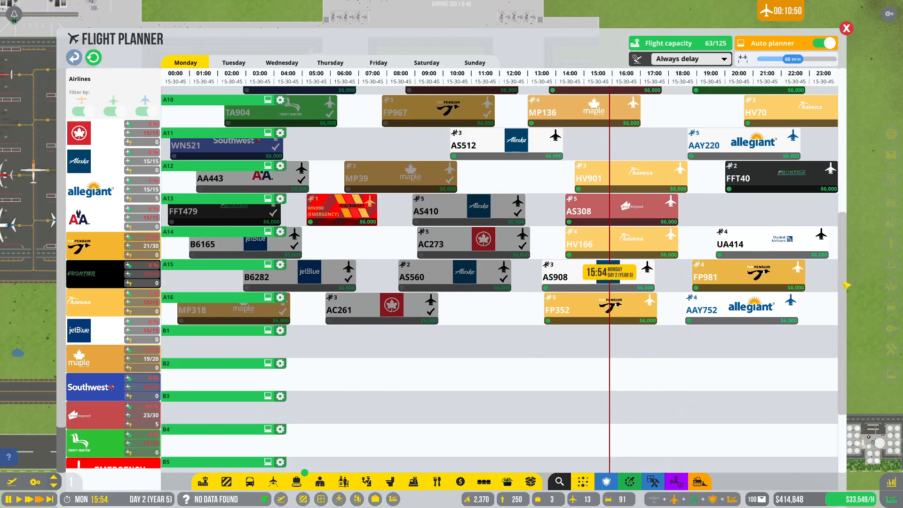
scroll("down", 3)
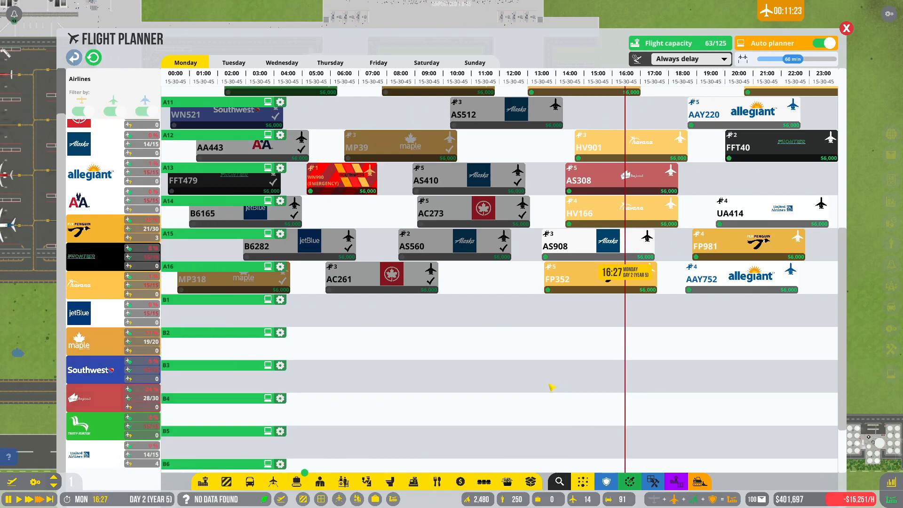
mouse_move(146, 342)
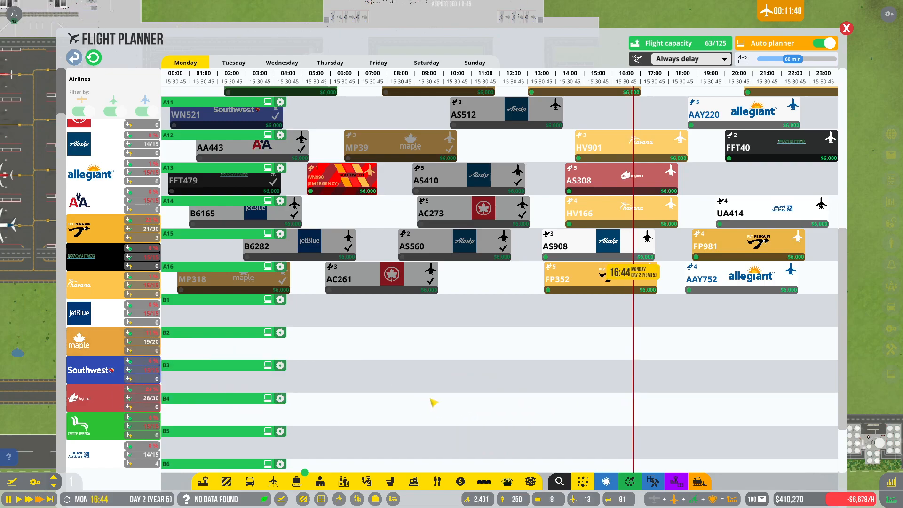
mouse_move(523, 385)
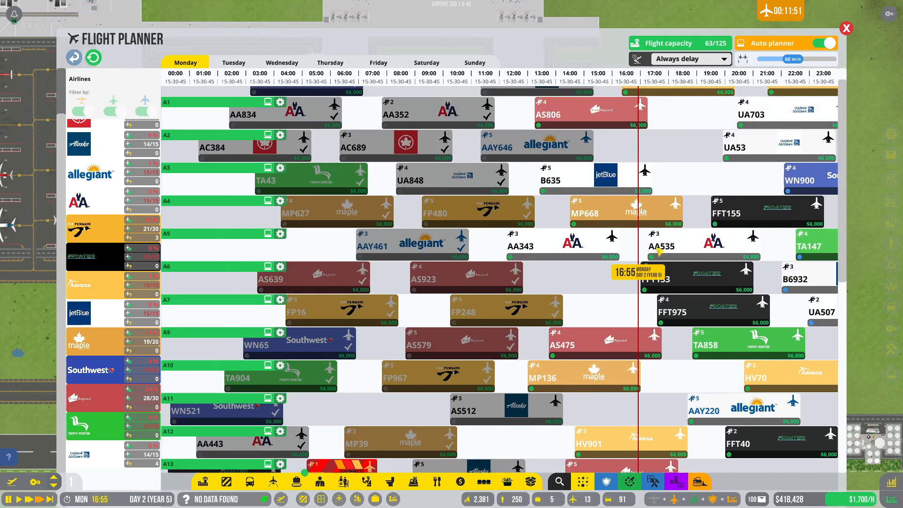
left_click(844, 28)
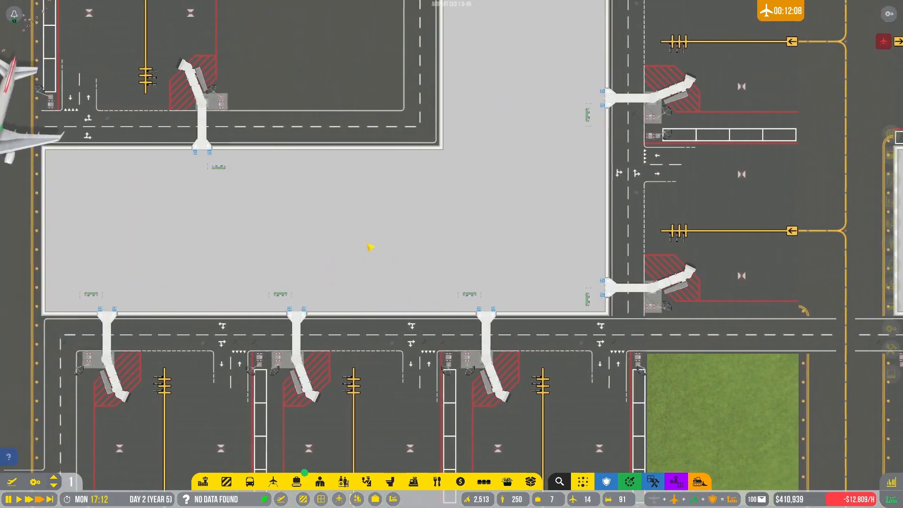
scroll("down", 3)
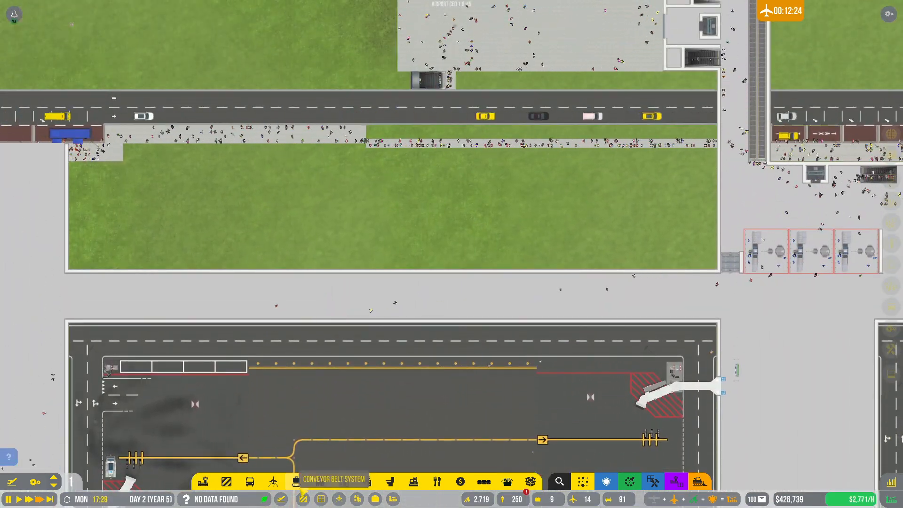
left_click(296, 481)
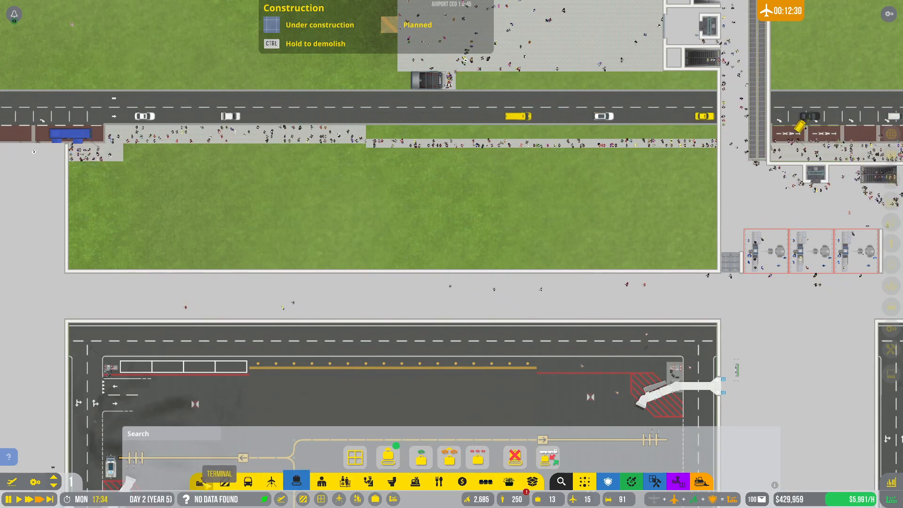
left_click(219, 482)
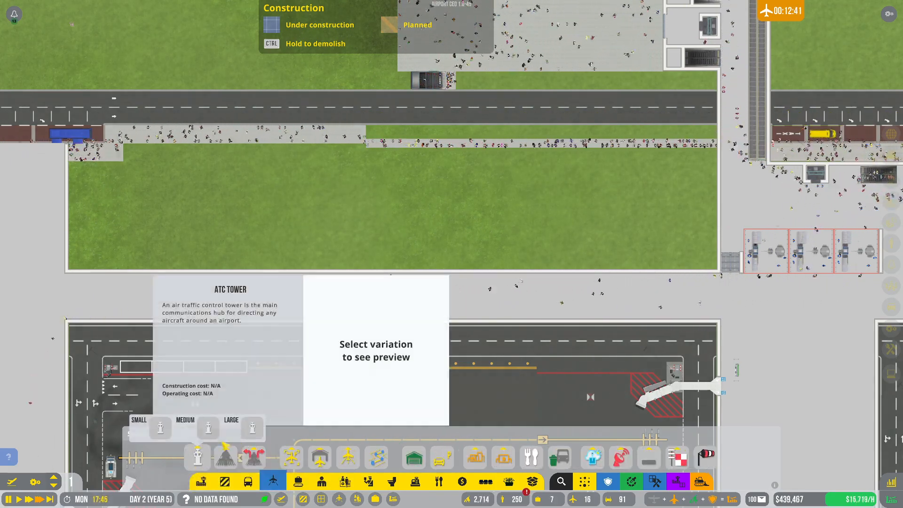
left_click(160, 427)
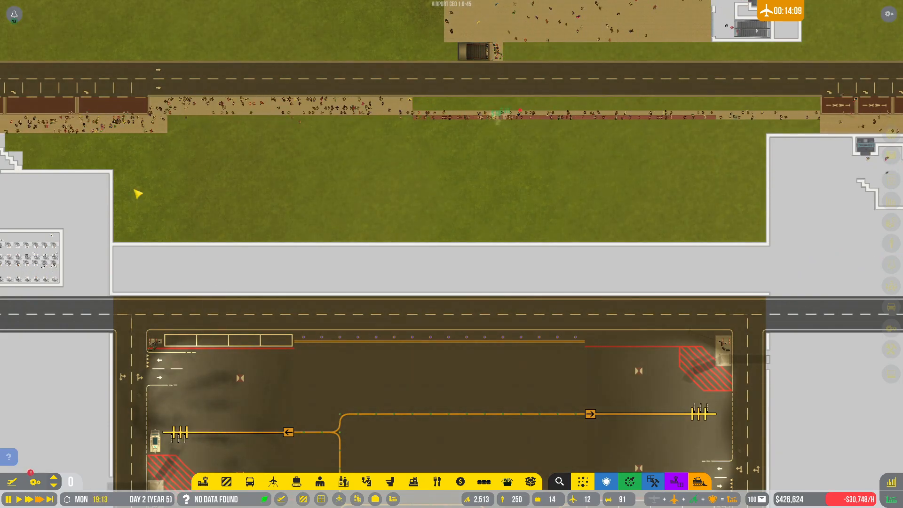
mouse_move(224, 482)
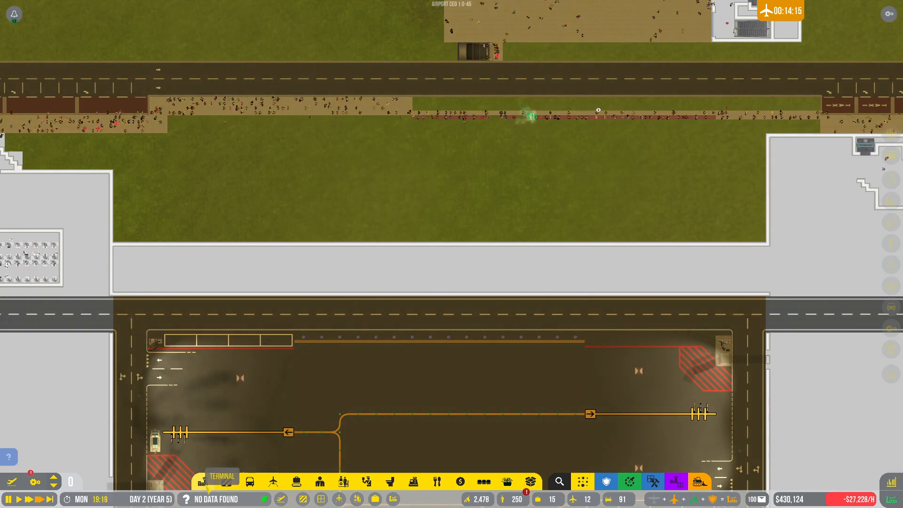
Step: Open roads and vehicle structures to position the $2,500 vehicle checkpoint on the grass
left_click(250, 481)
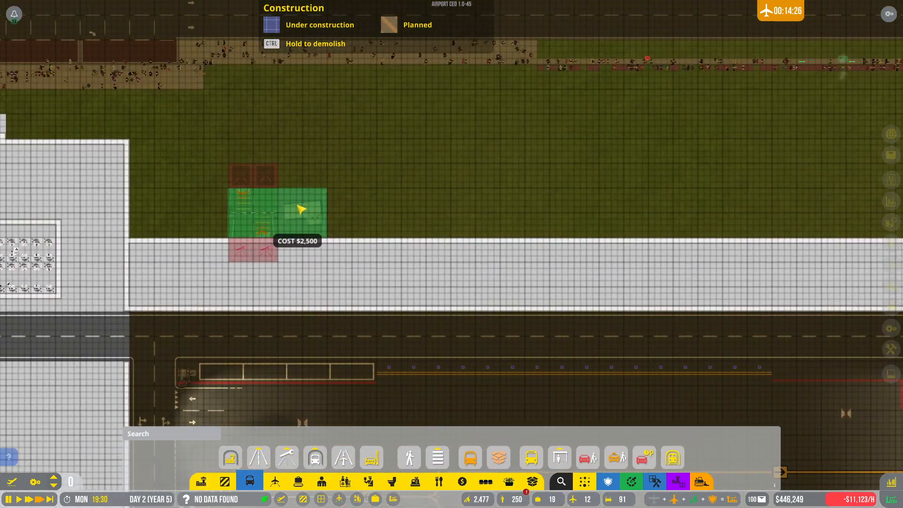
mouse_move(231, 183)
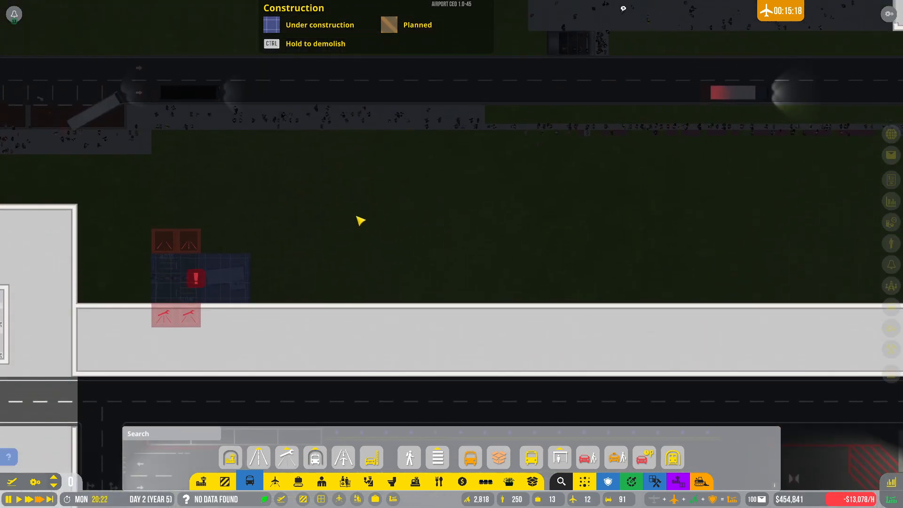
Step: Place a $150,000 ATC tower on the grass beside the main road
left_click(286, 457)
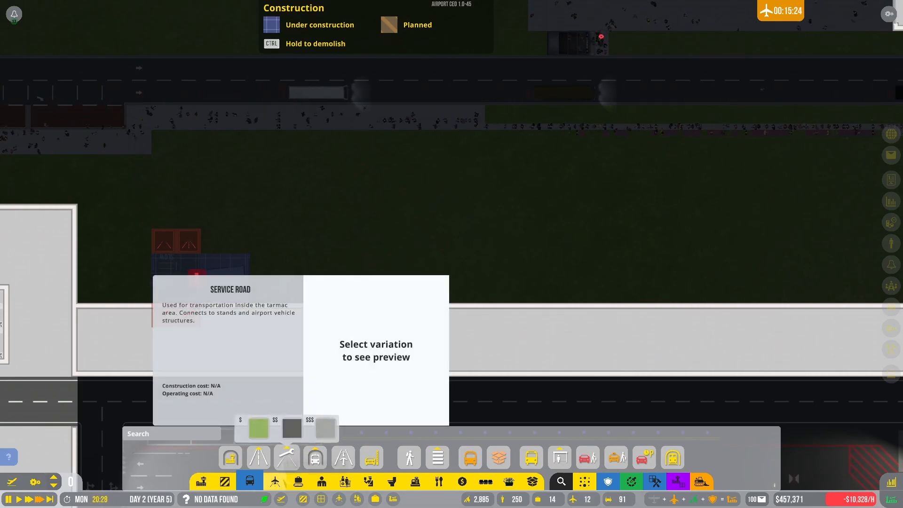
left_click(274, 481)
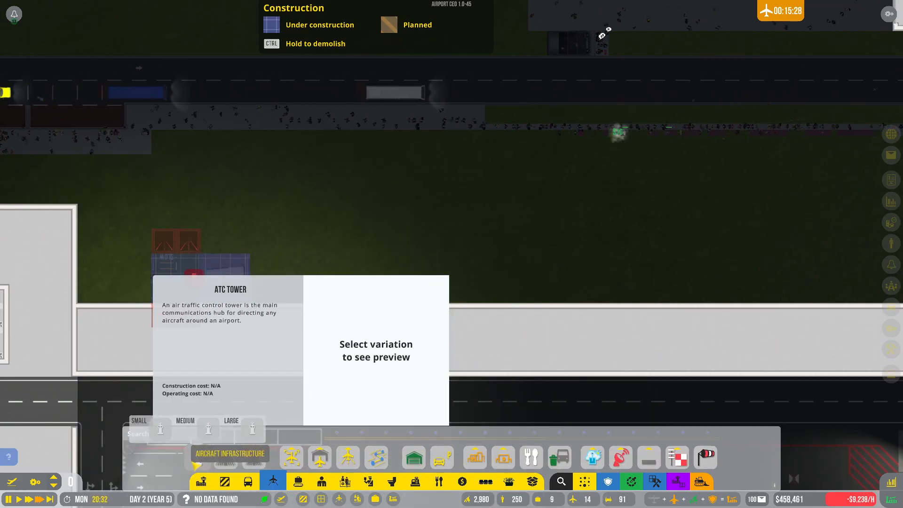
left_click(160, 429)
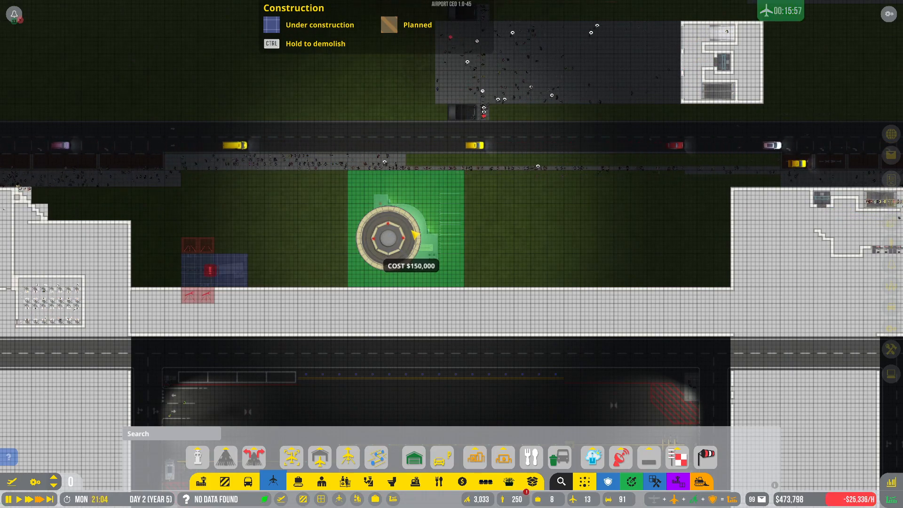
left_click(403, 230)
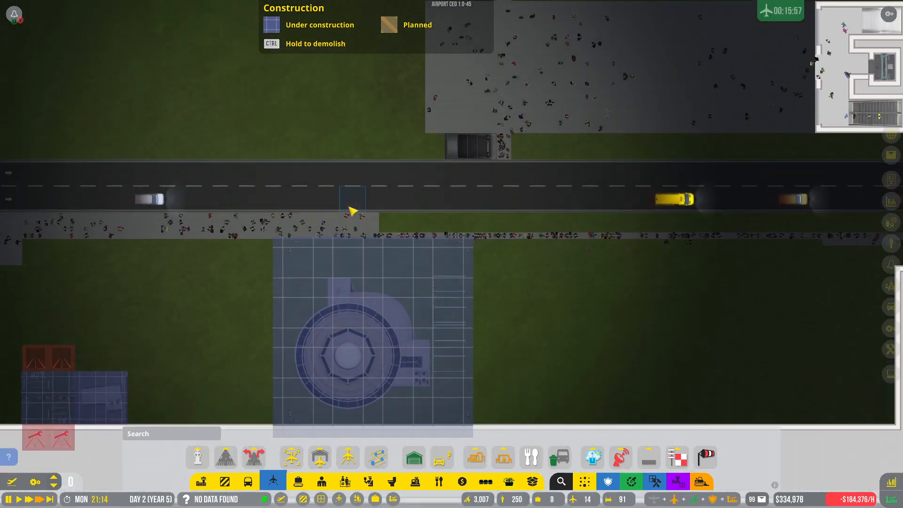
scroll("up", 3)
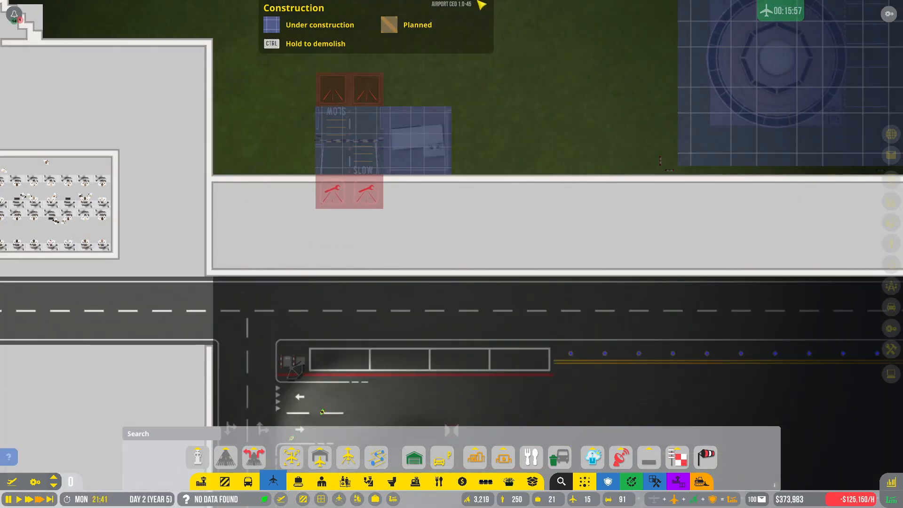
Step: Close the construction menu and let the ATC tower build into day 3
left_click(677, 457)
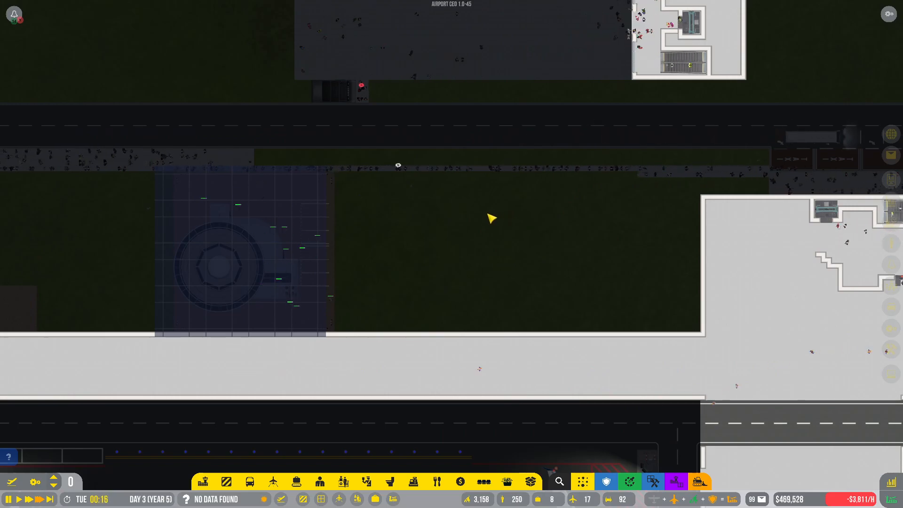
Step: Open the roads and vehicle structures construction category to add a second checkpoint
left_click(271, 482)
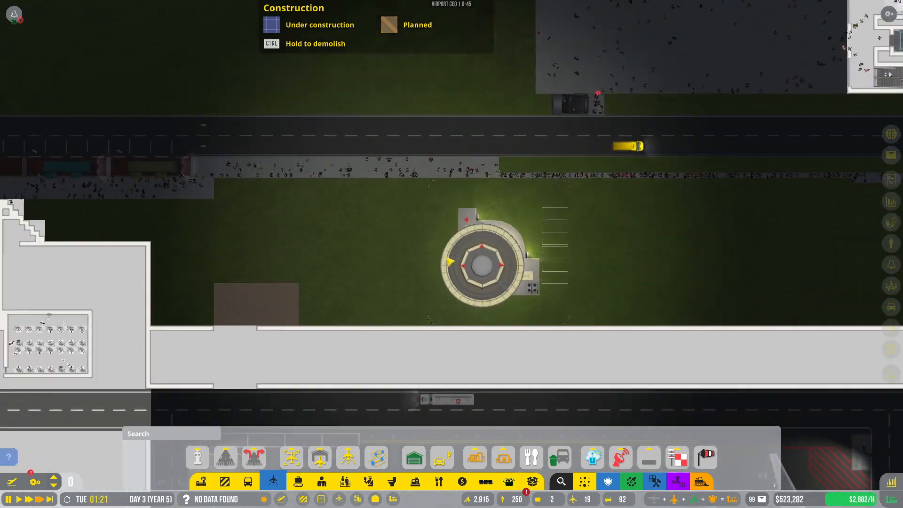
left_click(273, 481)
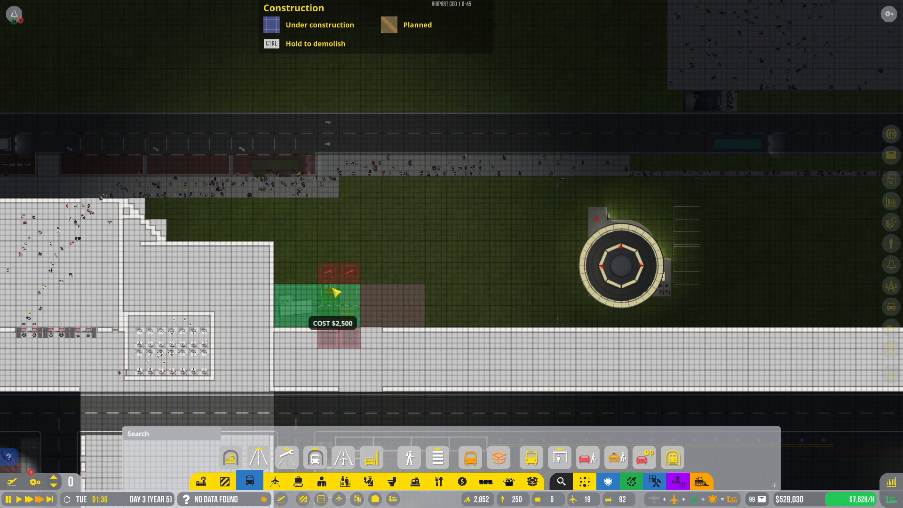
mouse_move(415, 290)
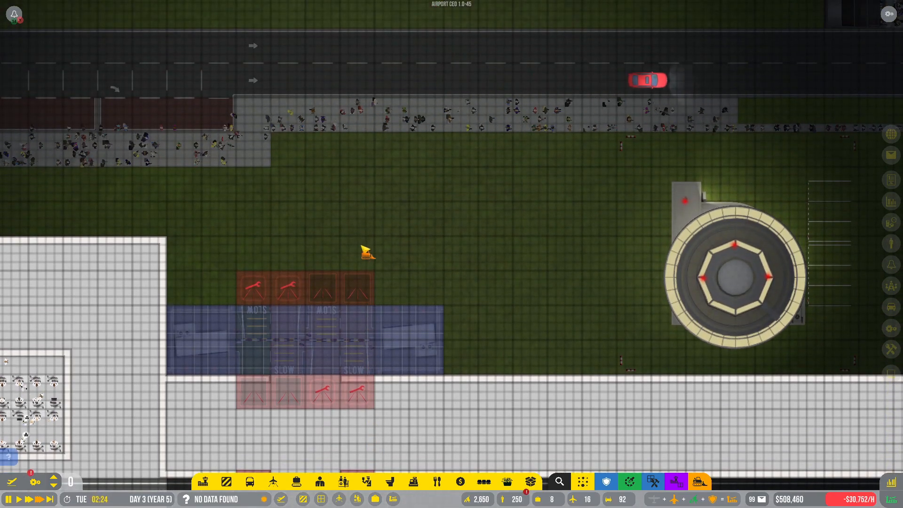
Step: Place a 2x5 road piece from the sidewalk down to the security checkpoint
left_click(249, 481)
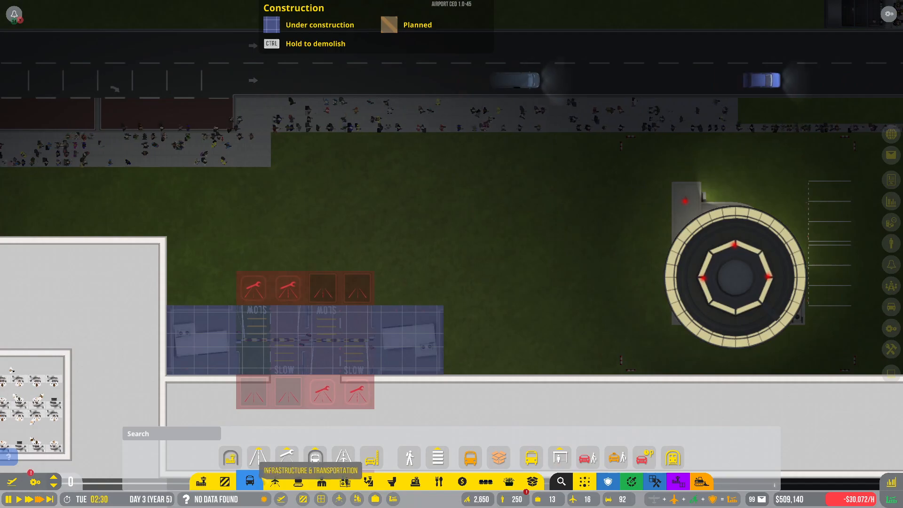
left_click(271, 286)
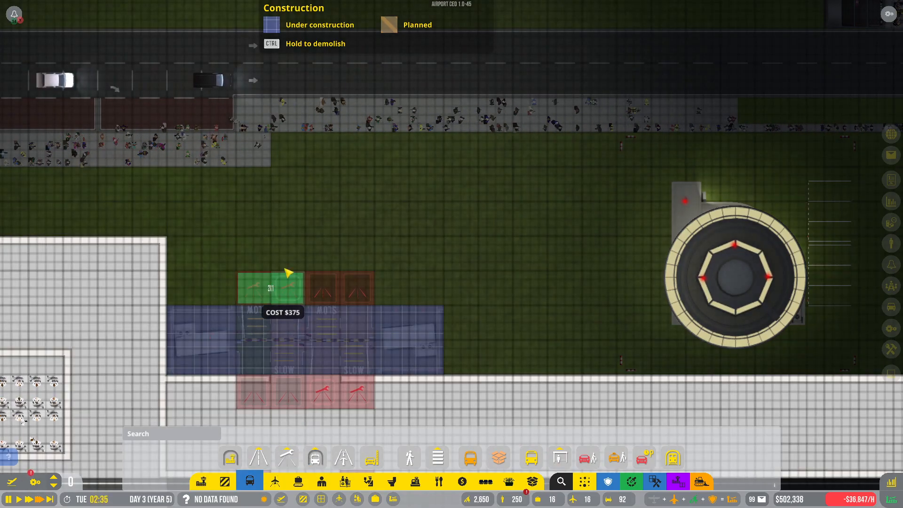
left_click(257, 459)
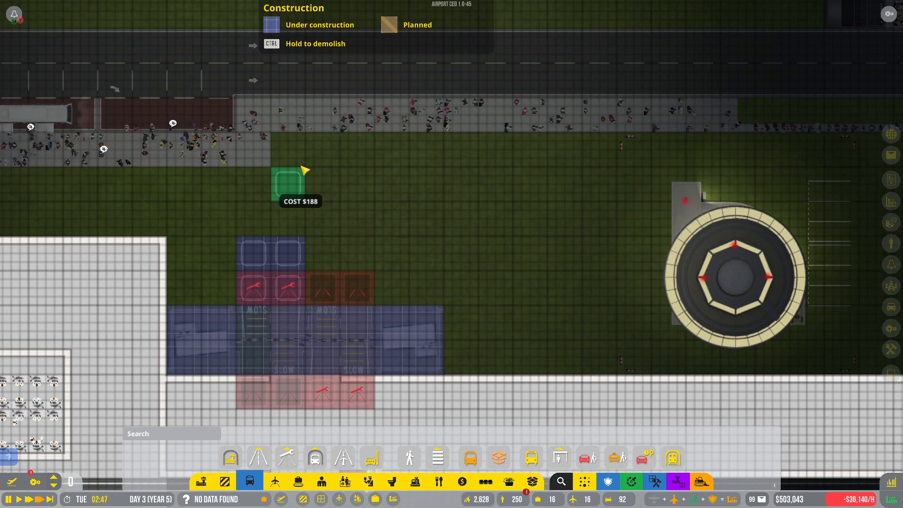
mouse_move(357, 218)
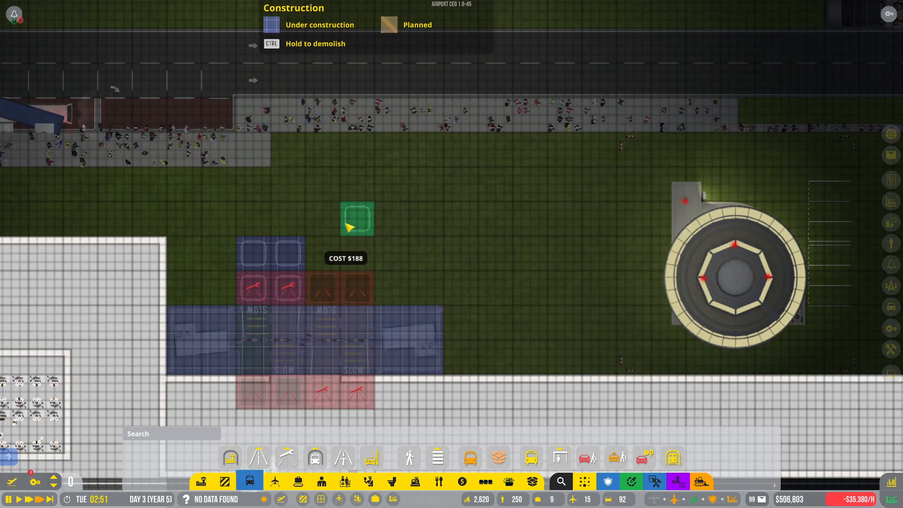
mouse_move(322, 367)
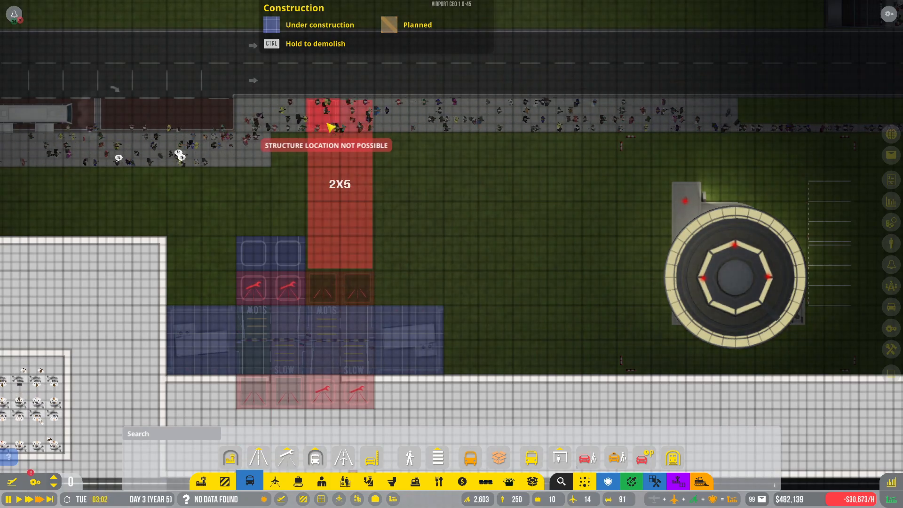
mouse_move(461, 218)
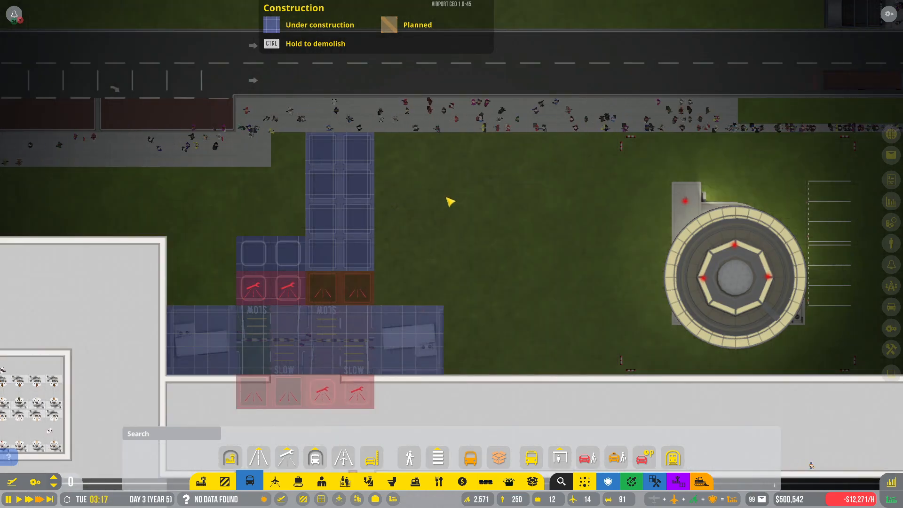
scroll("down", 3)
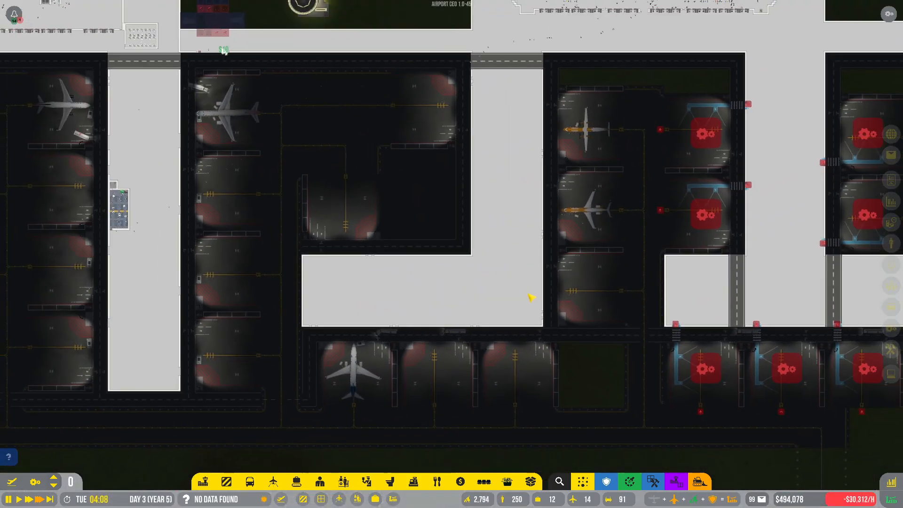
scroll("down", 3)
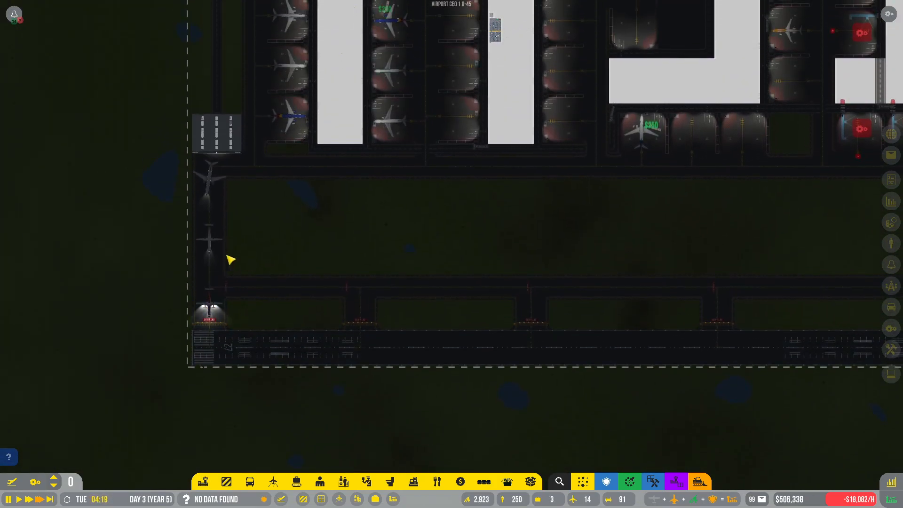
mouse_move(508, 244)
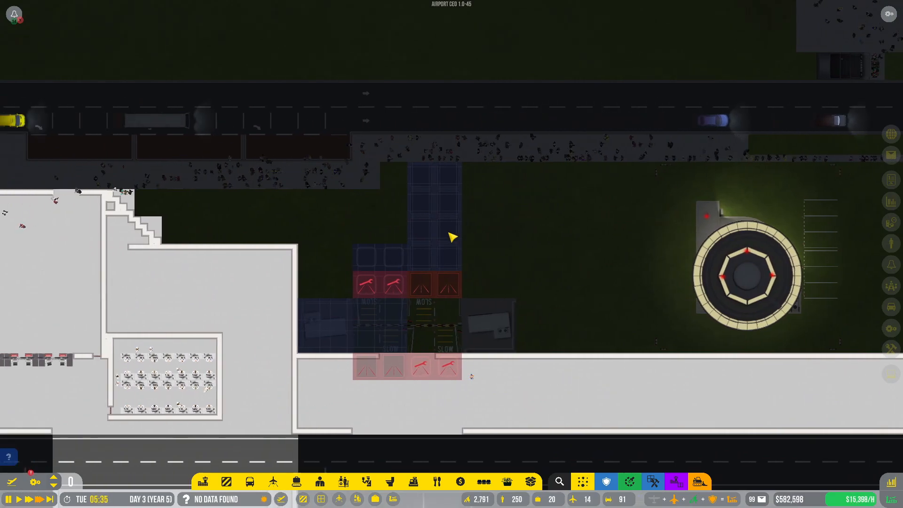
Step: Bring up the road construction menu to extend road south of the checkpoint
scroll("down", 3)
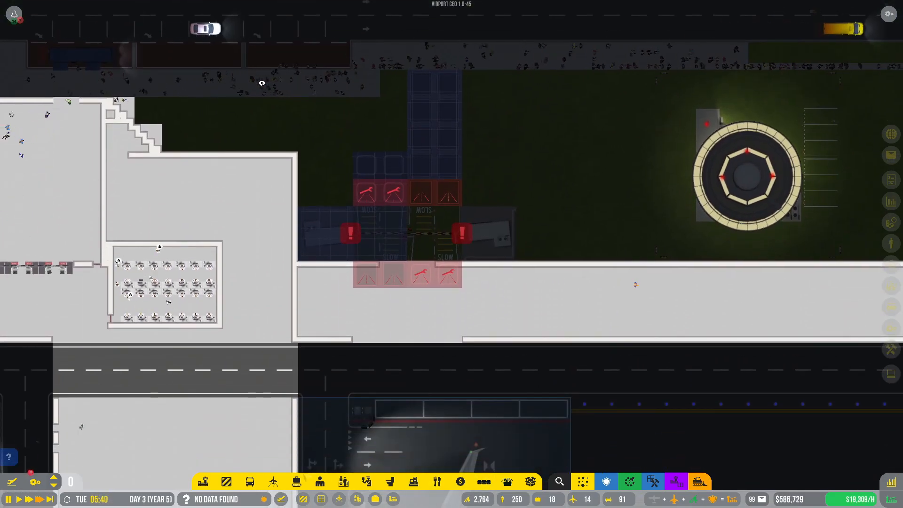
left_click(249, 481)
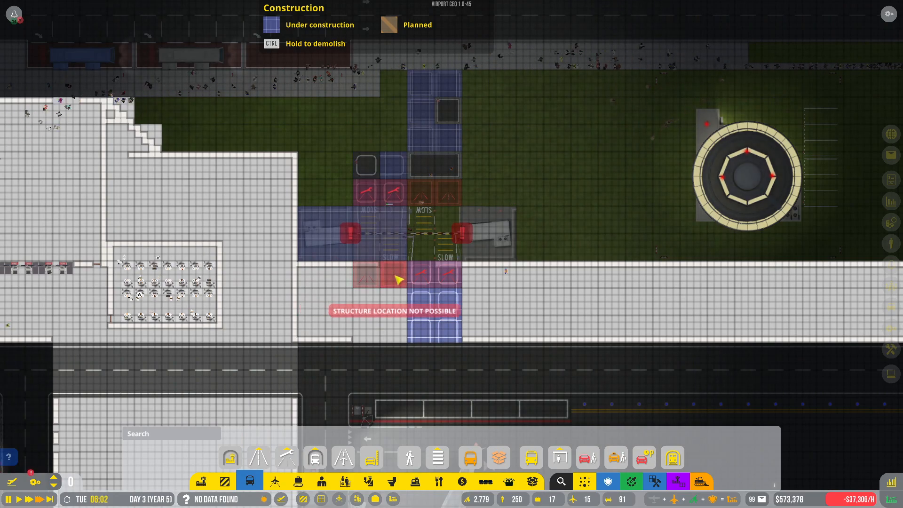
mouse_move(367, 282)
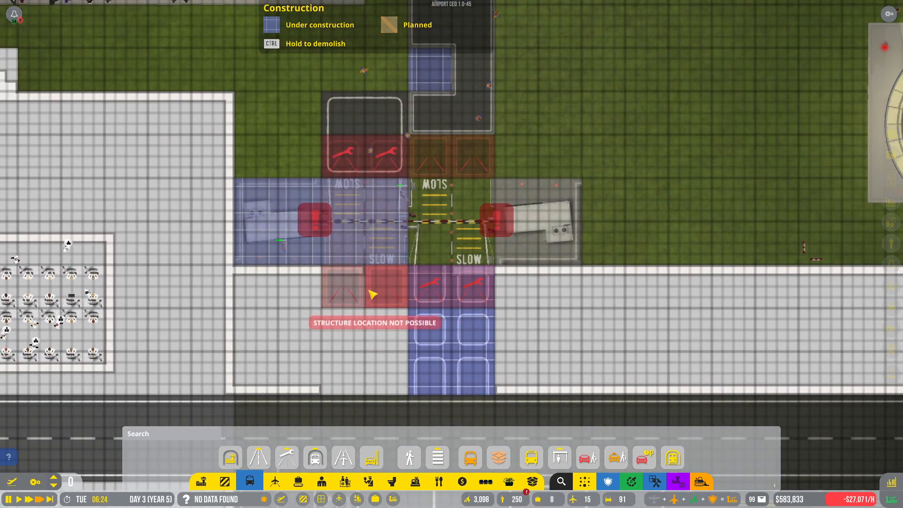
mouse_move(488, 311)
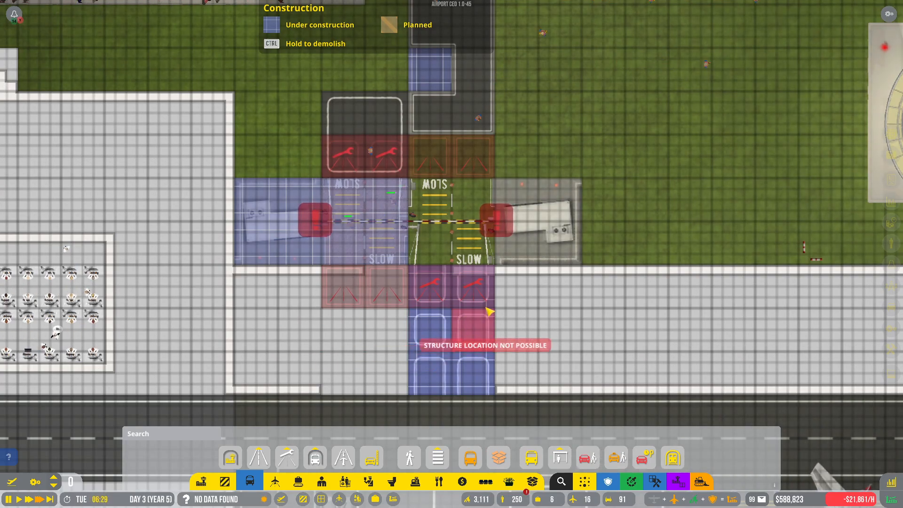
mouse_move(377, 359)
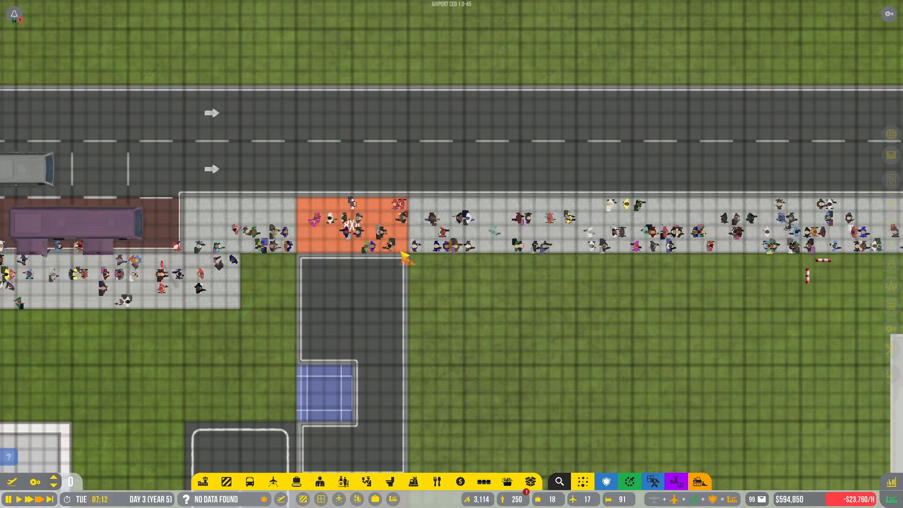
scroll("down", 3)
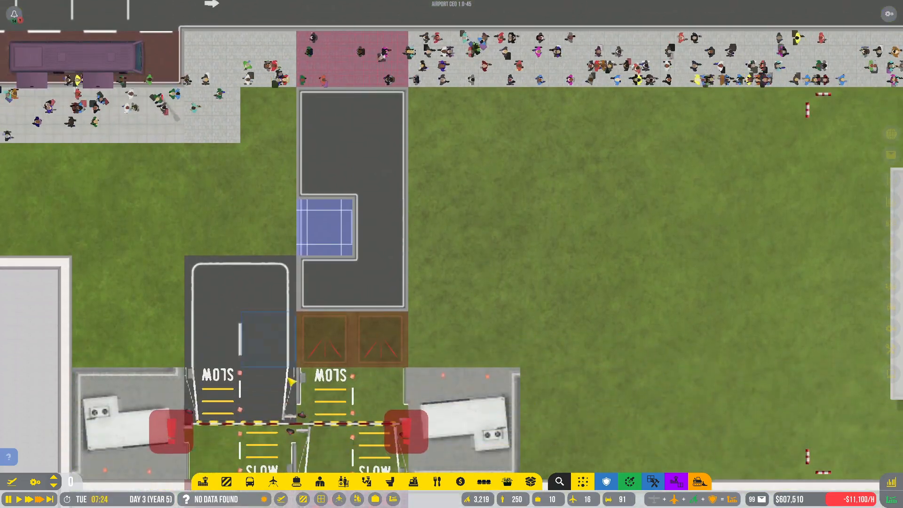
left_click(249, 482)
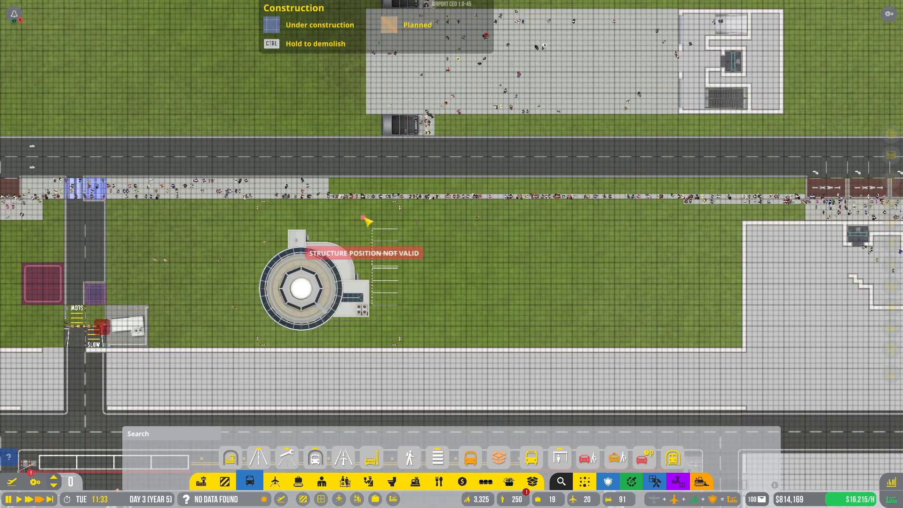
mouse_move(339, 184)
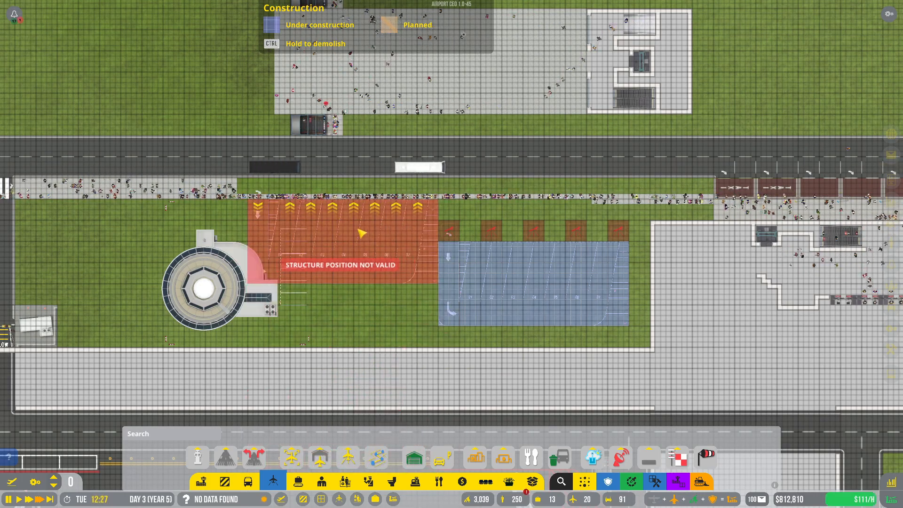
Step: Place road tiles along the new stand's northern edge, east of the fuel depot
left_click(254, 457)
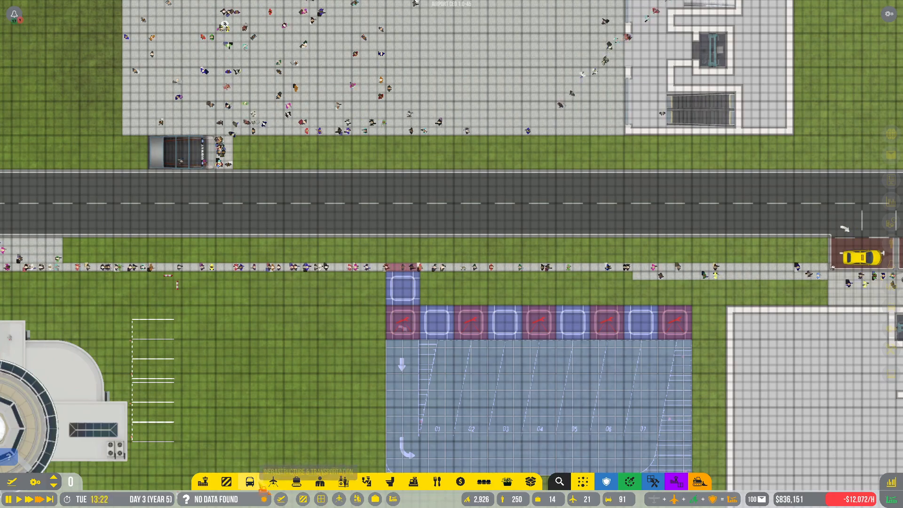
left_click(250, 481)
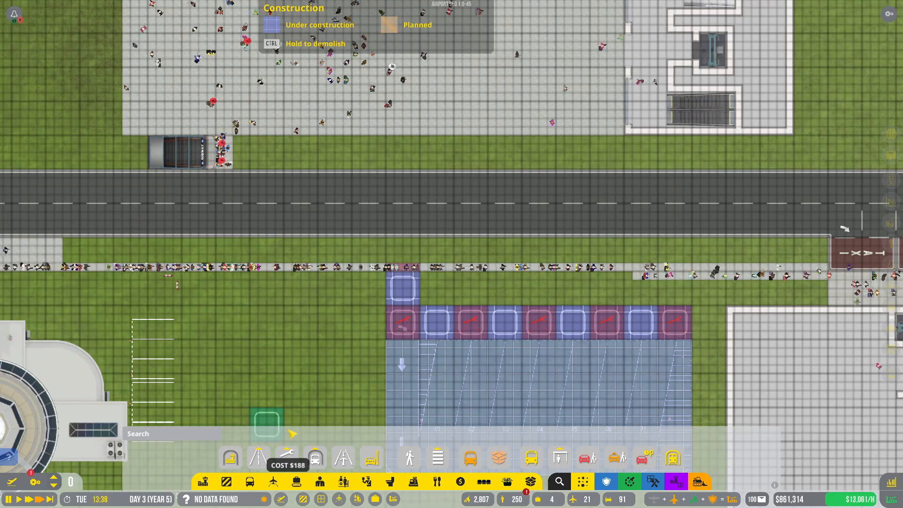
mouse_move(403, 259)
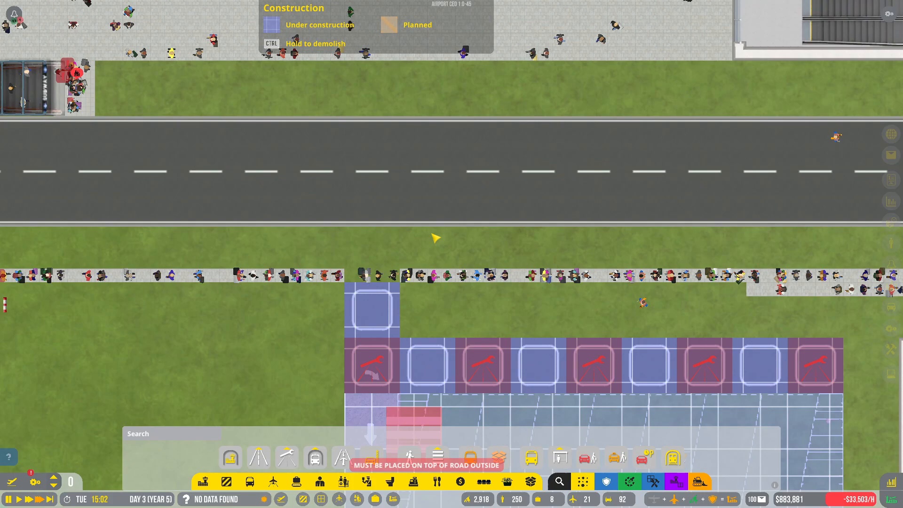
mouse_move(380, 284)
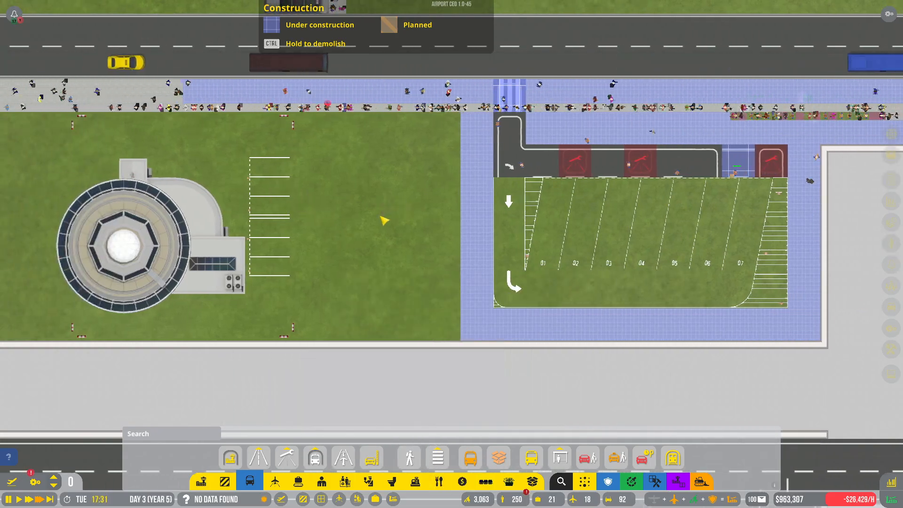
scroll("down", 3)
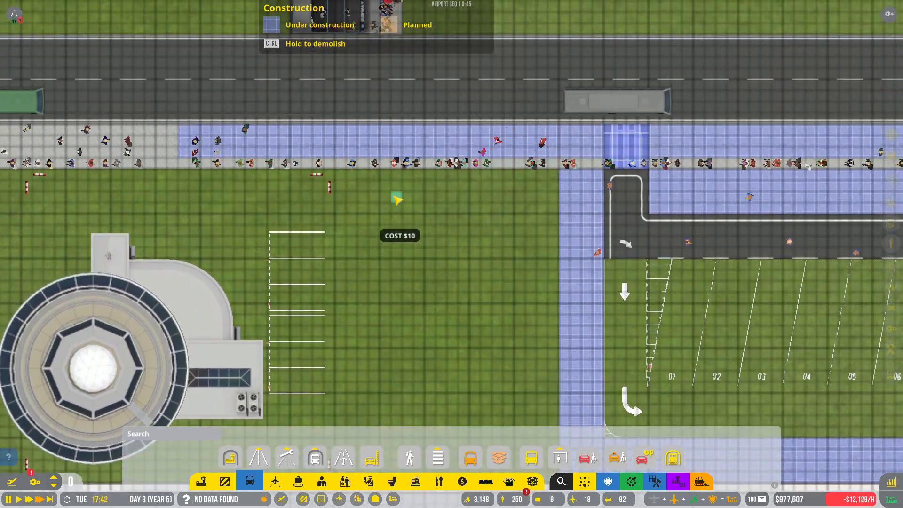
mouse_move(343, 178)
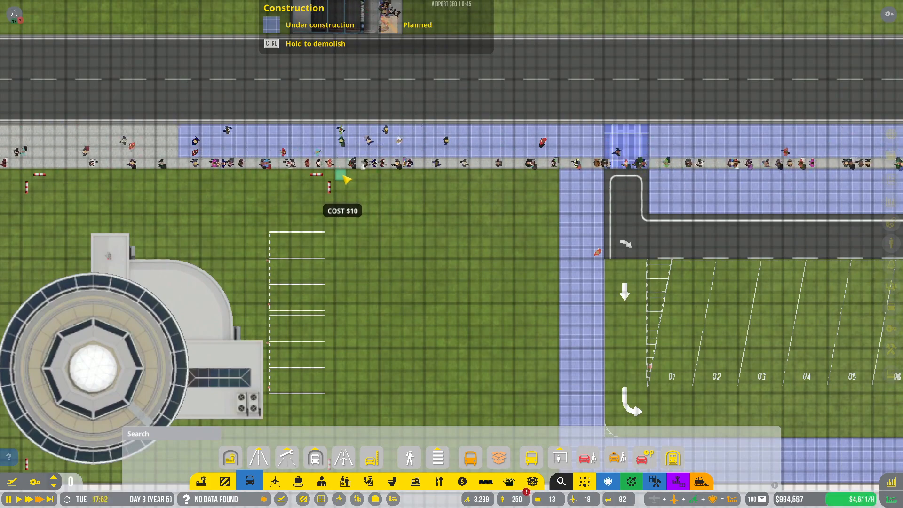
scroll("down", 3)
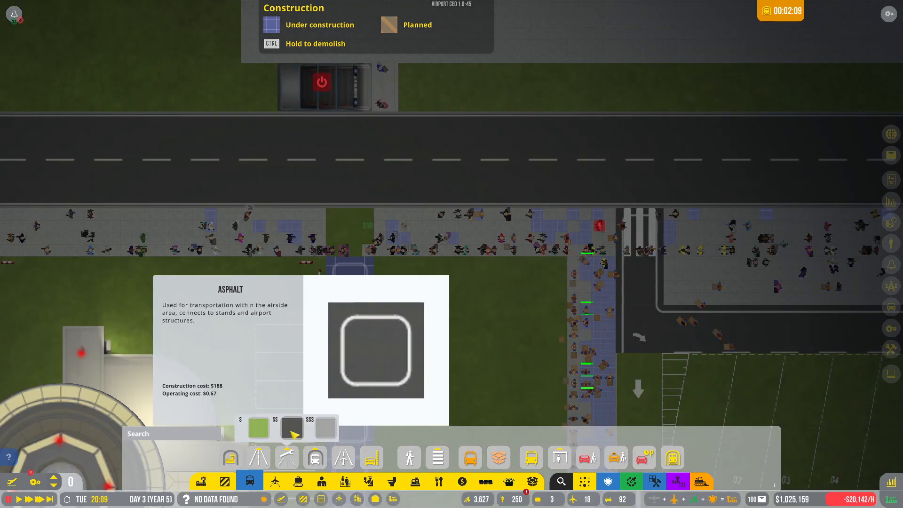
Step: Choose the $$ Asphalt flooring for the strip south from the sidewalk
left_click(437, 458)
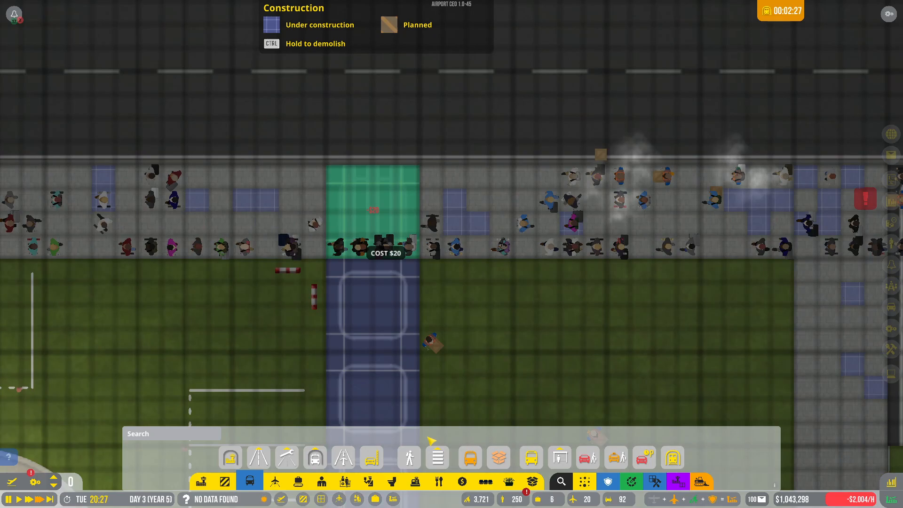
mouse_move(470, 311)
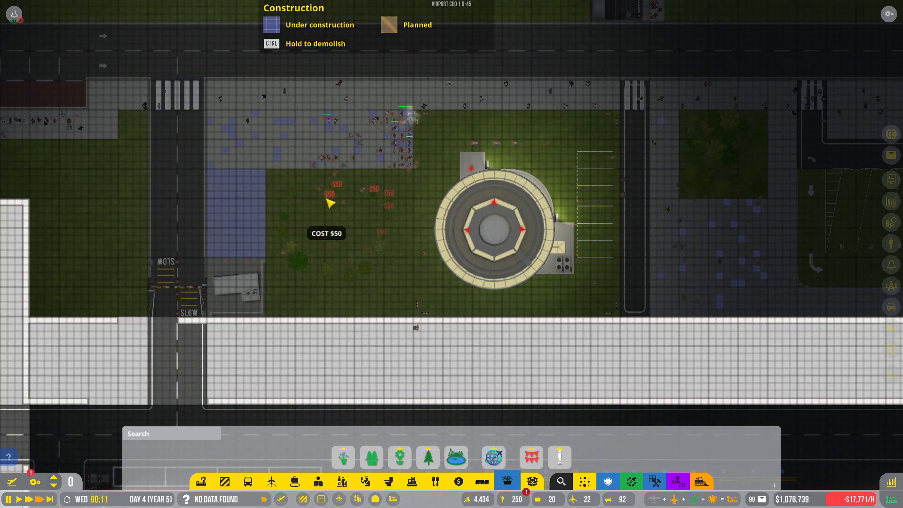
mouse_move(405, 185)
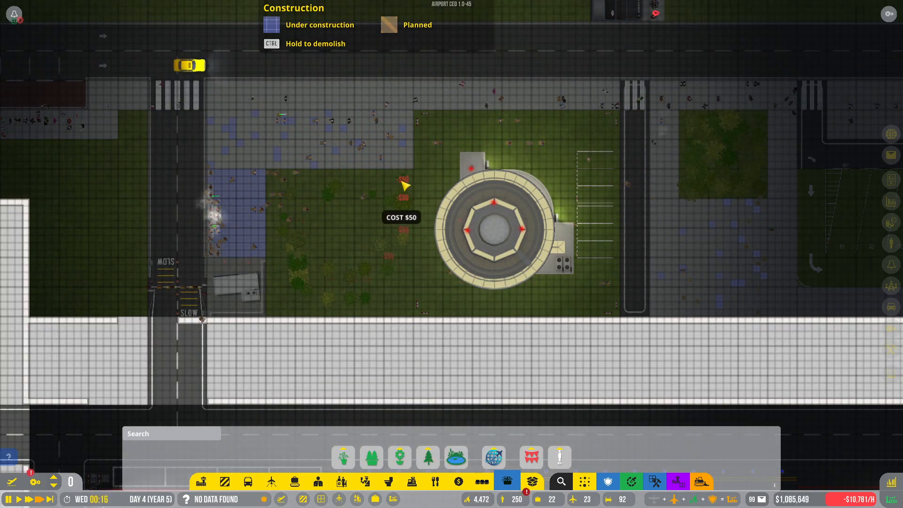
mouse_move(277, 310)
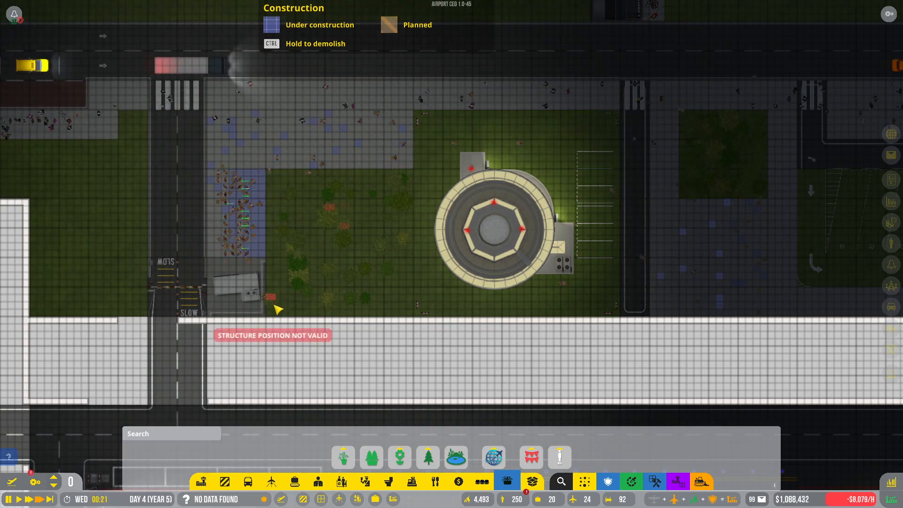
mouse_move(365, 289)
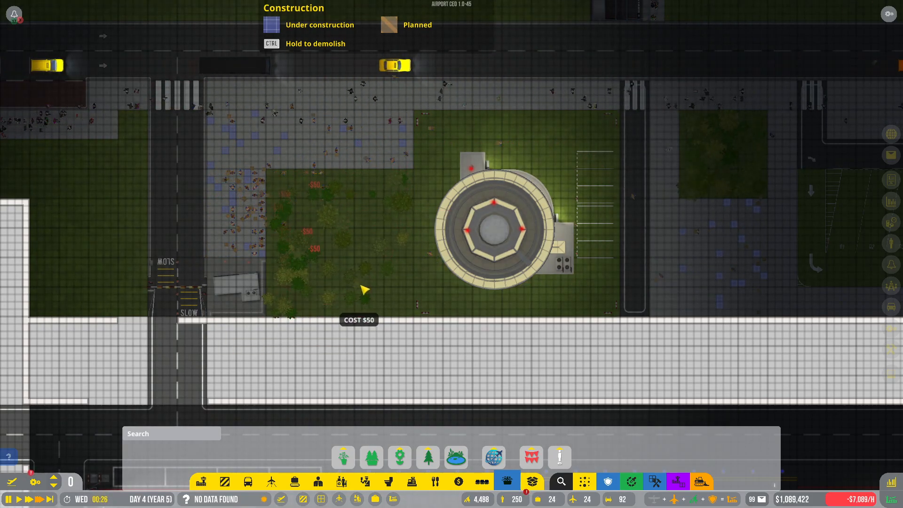
mouse_move(376, 258)
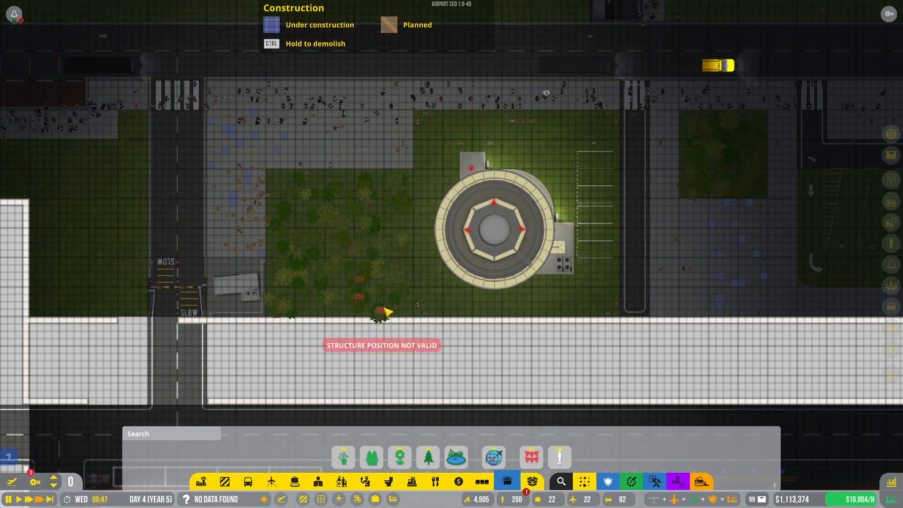
mouse_move(317, 253)
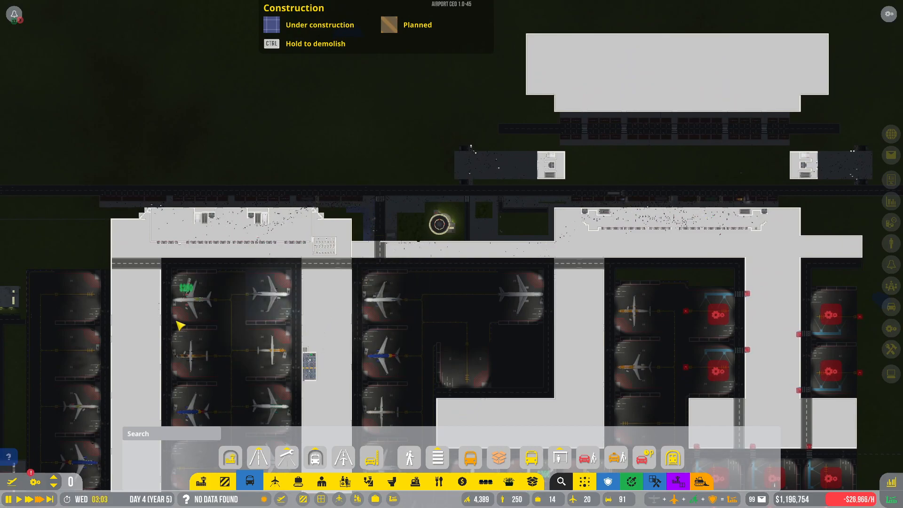
Step: Pan over the terminal area and the tree-planted tower plot
scroll("down", 3)
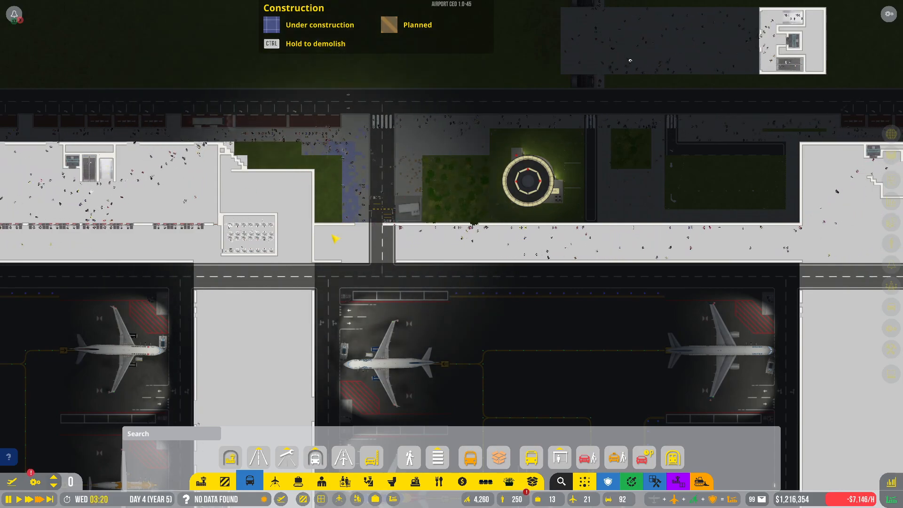
Step: Show the structure category, then exit construction mode to view the gate stands
left_click(249, 233)
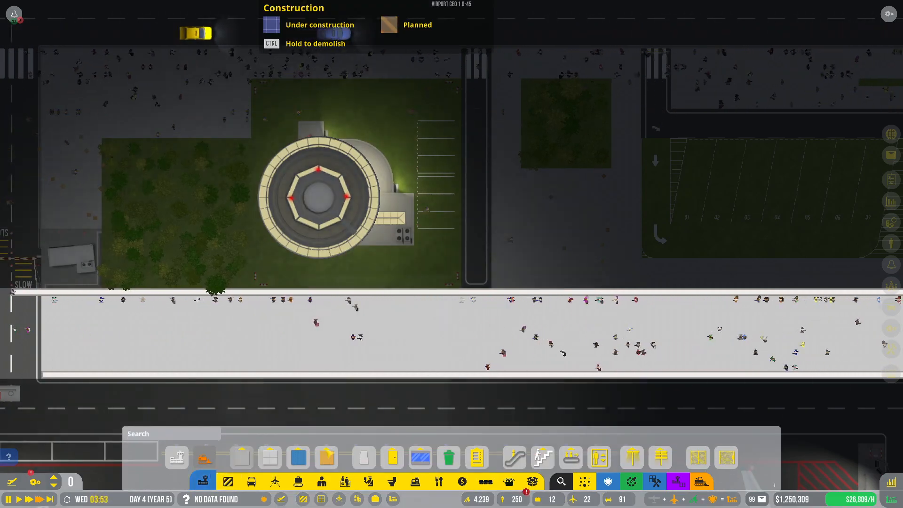
left_click(327, 458)
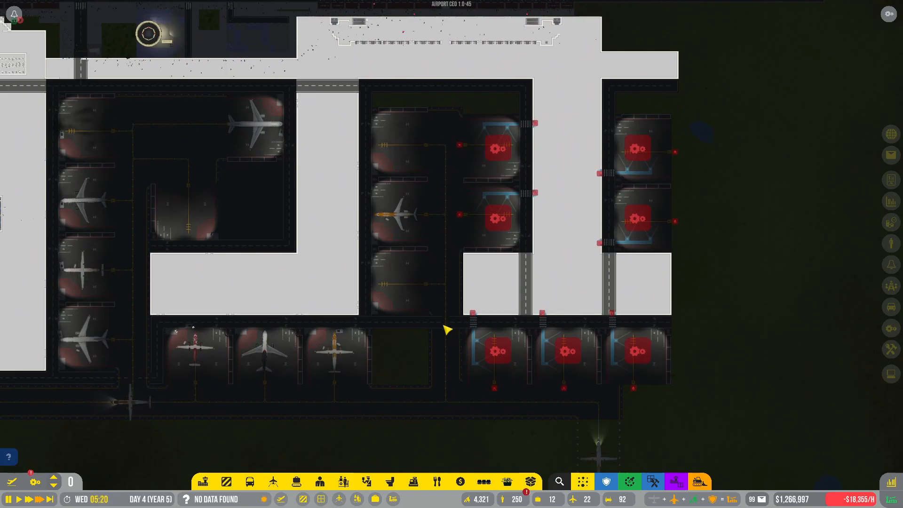
Step: Check the flight monitor and view the budget overview's $2,337 current-hour loss
scroll("down", 3)
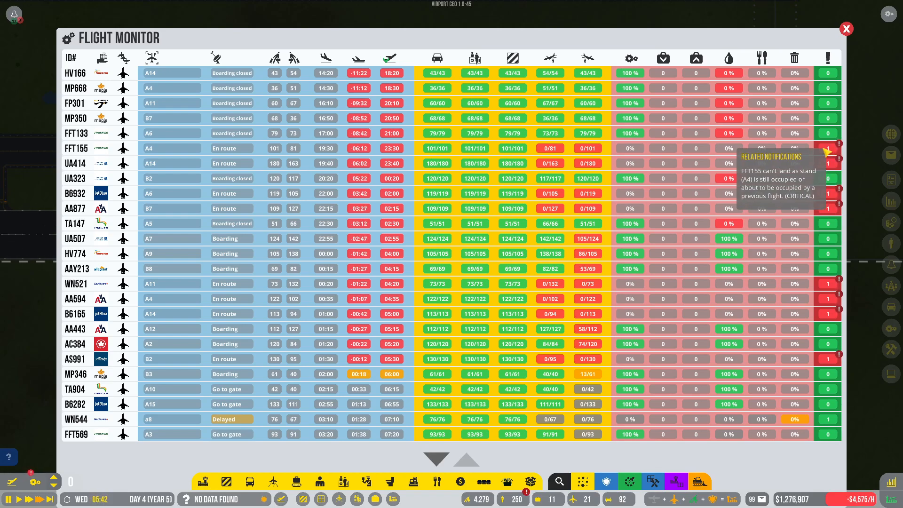
left_click(846, 29)
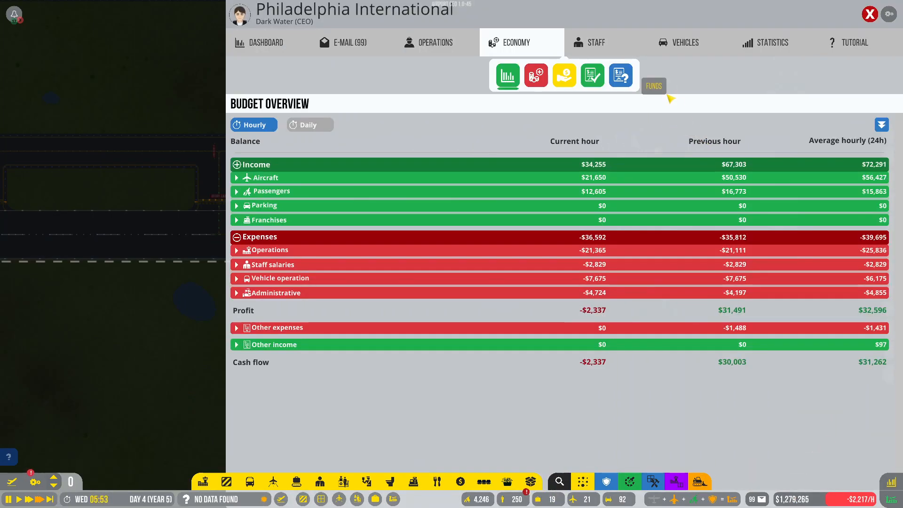
Step: Confirm ten Jet A-1 trailer trucks in fuel truck procurement, then view staff administrators
left_click(683, 42)
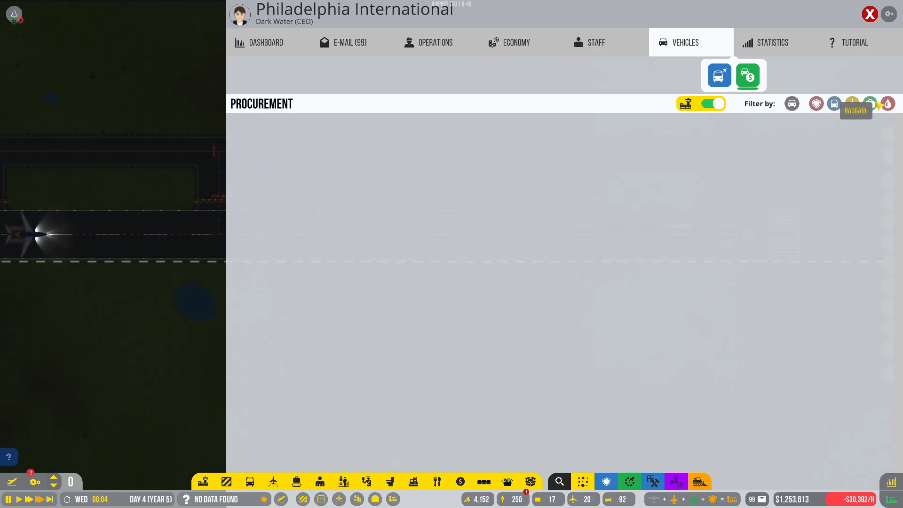
left_click(887, 103)
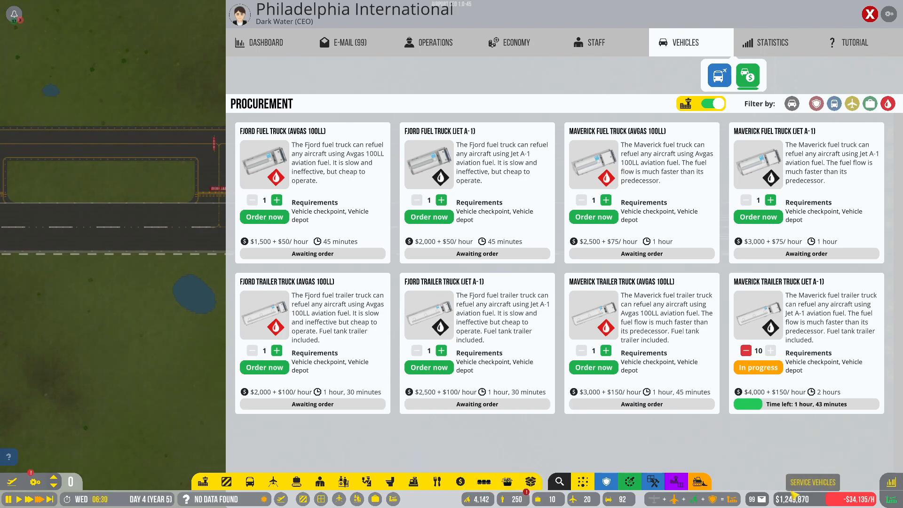
left_click(596, 42)
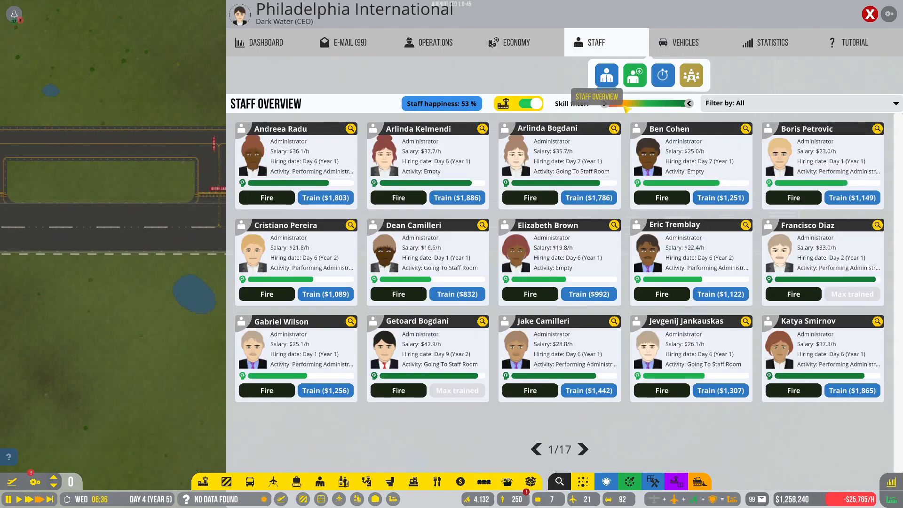
Step: Hire a passenger service agent, ramp agent, service technician and two janitors
left_click(633, 75)
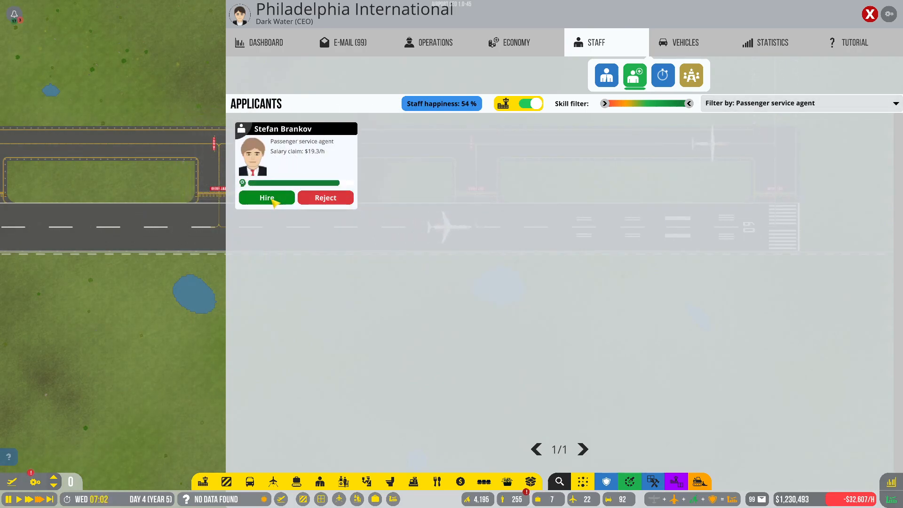
left_click(801, 102)
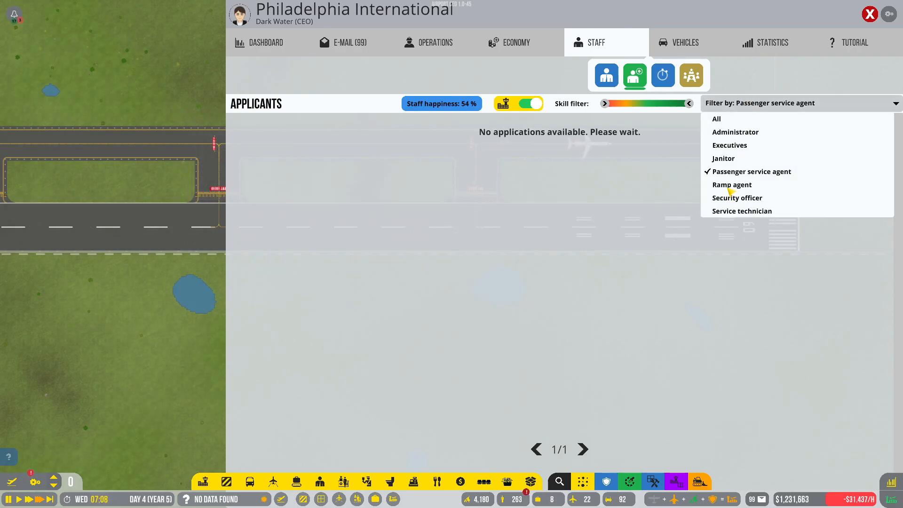
left_click(731, 185)
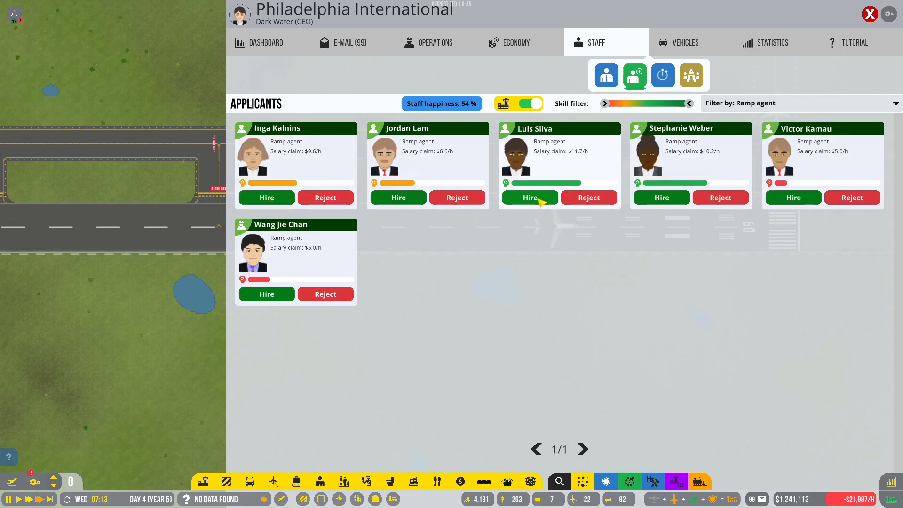
left_click(528, 197)
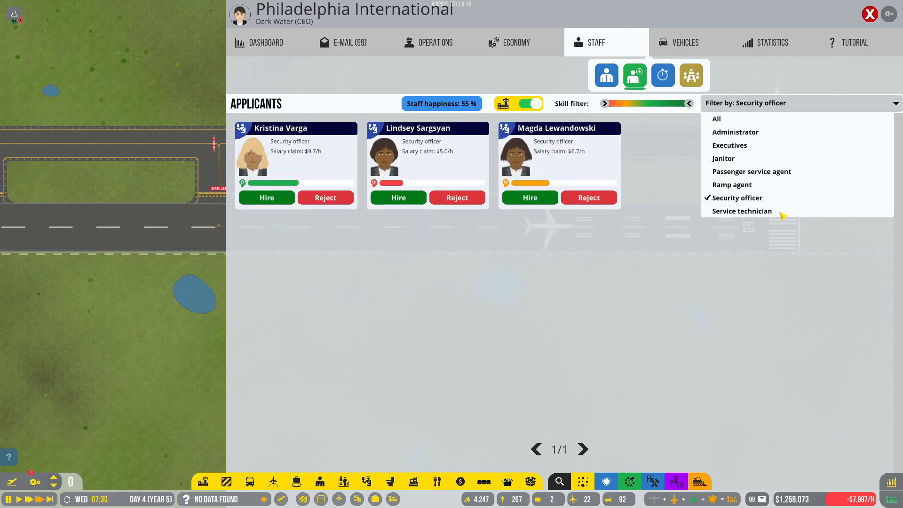
left_click(741, 211)
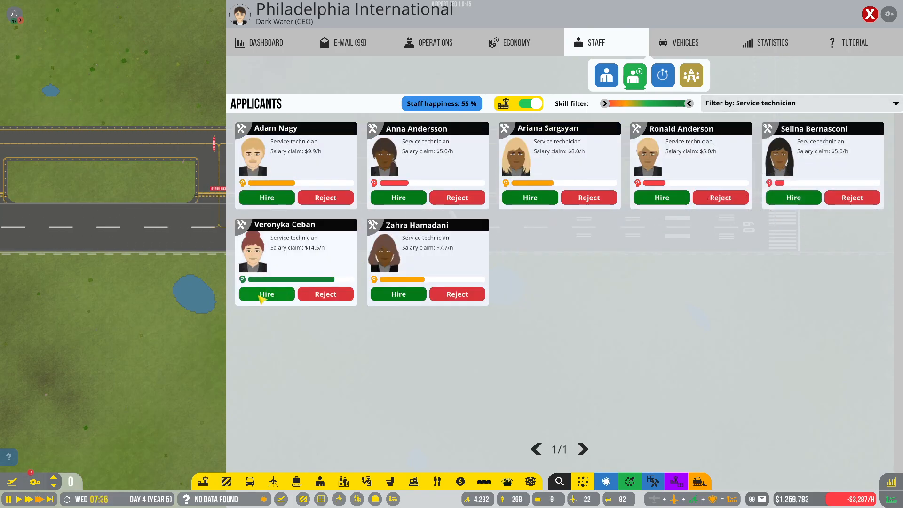
left_click(266, 294)
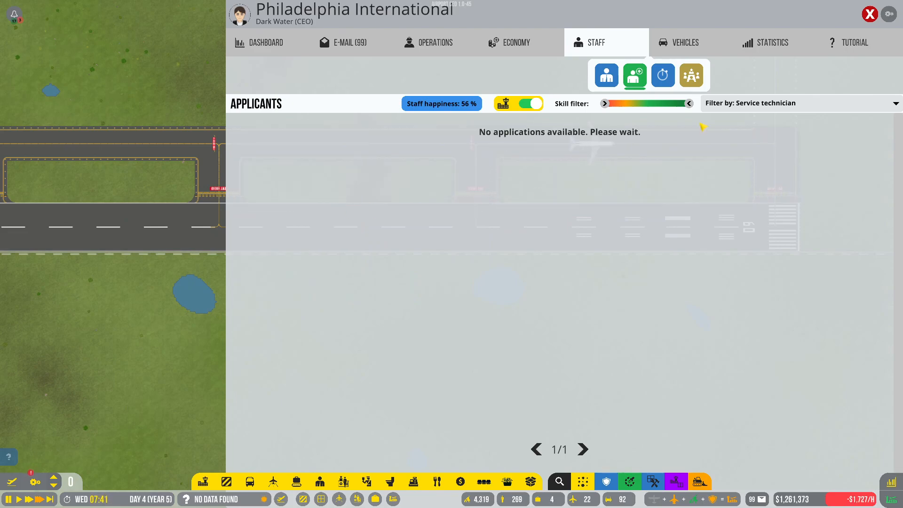
left_click(800, 102)
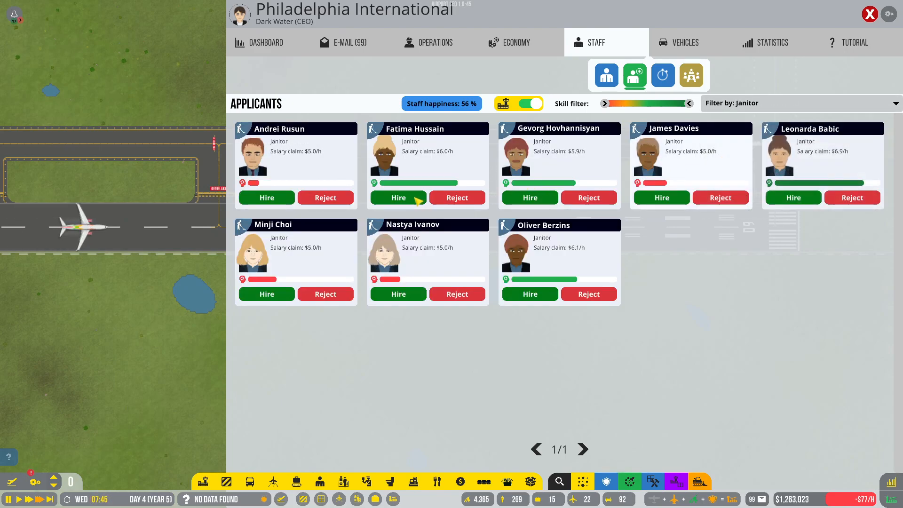
left_click(397, 197)
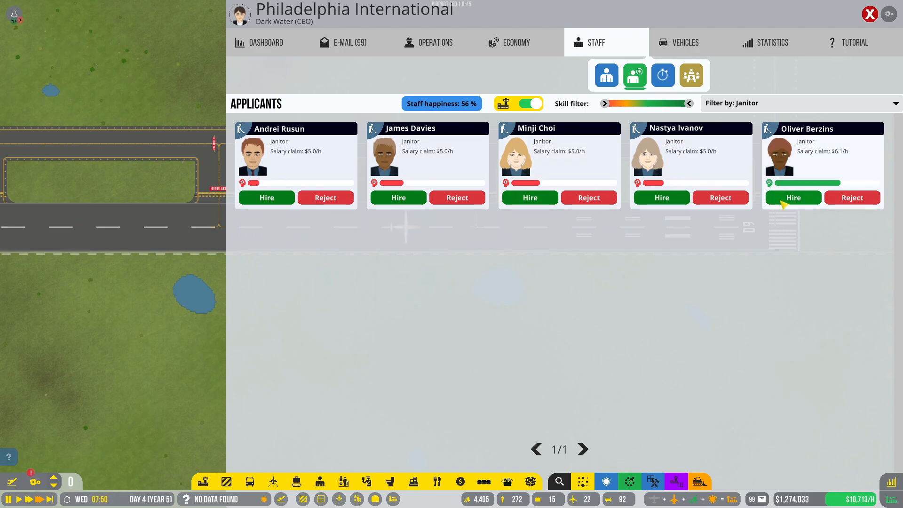
left_click(793, 197)
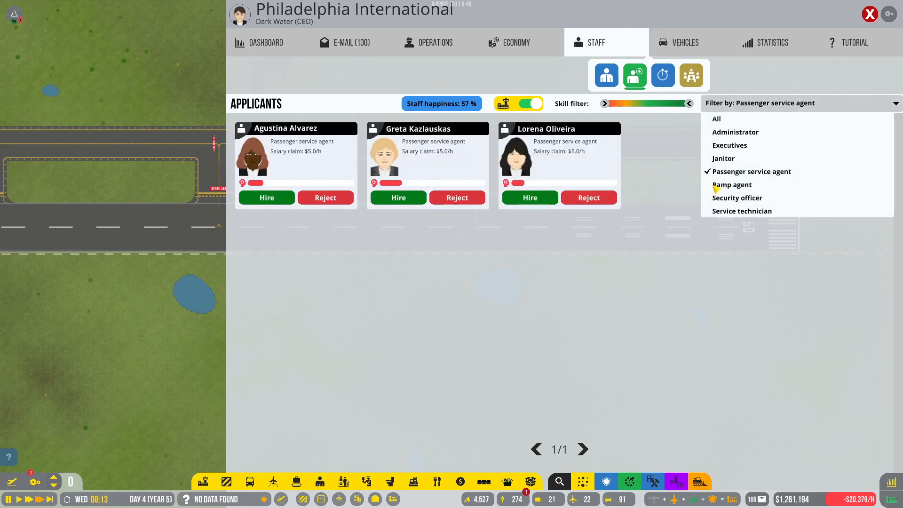
Step: Hire two security officers, then view the vehicles overview of unassigned Jet A-1 trucks
left_click(731, 185)
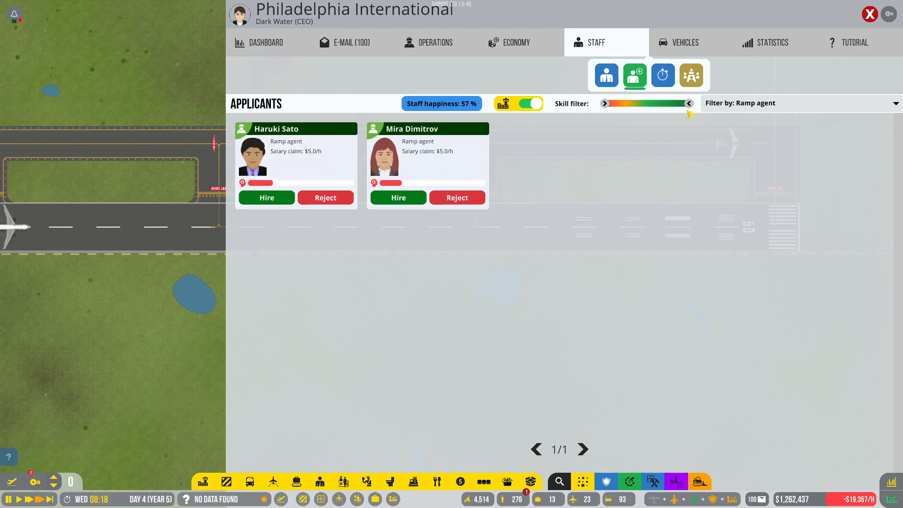
left_click(800, 103)
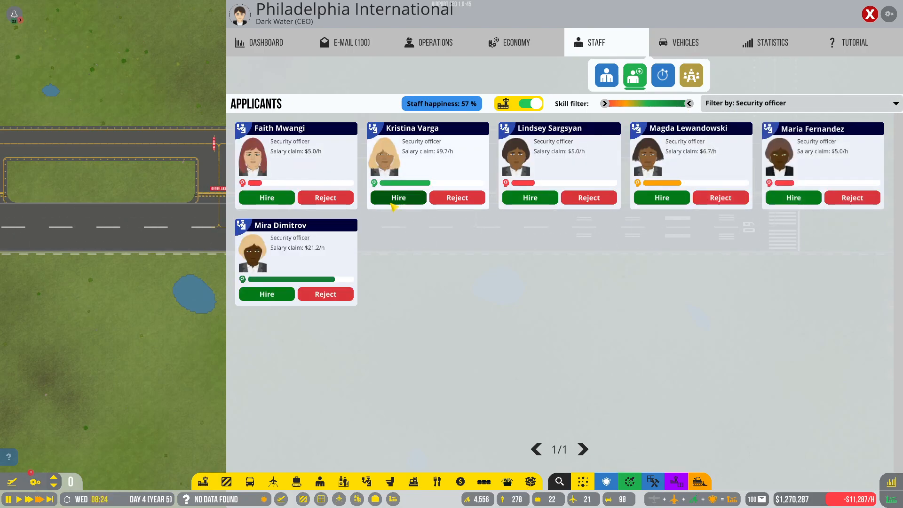
left_click(398, 197)
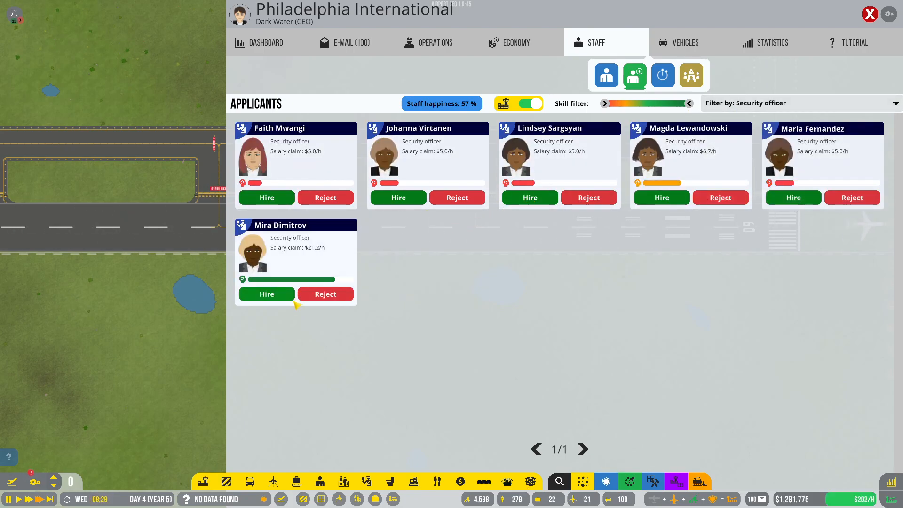
left_click(800, 103)
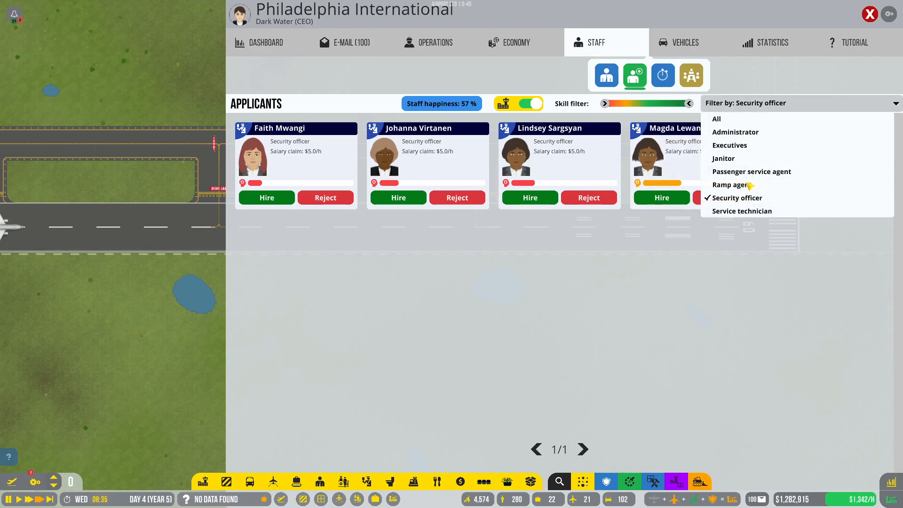
left_click(742, 210)
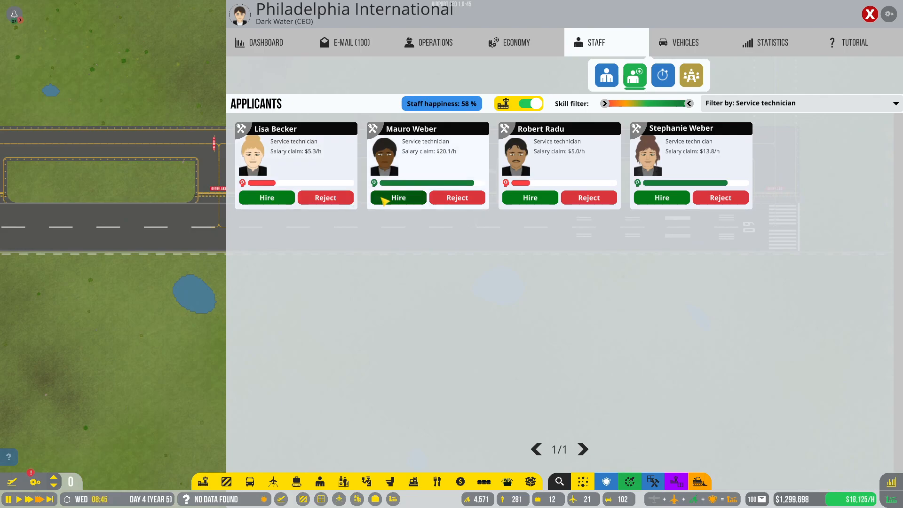
left_click(397, 198)
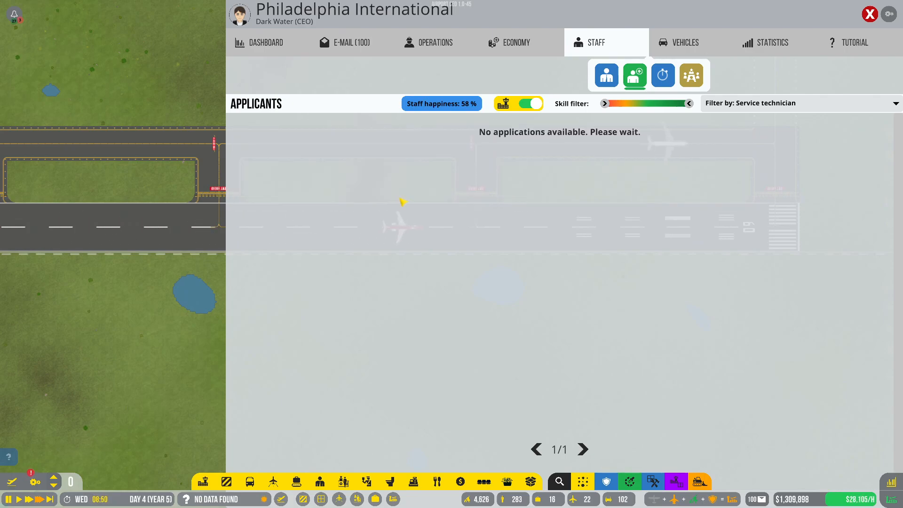
left_click(685, 41)
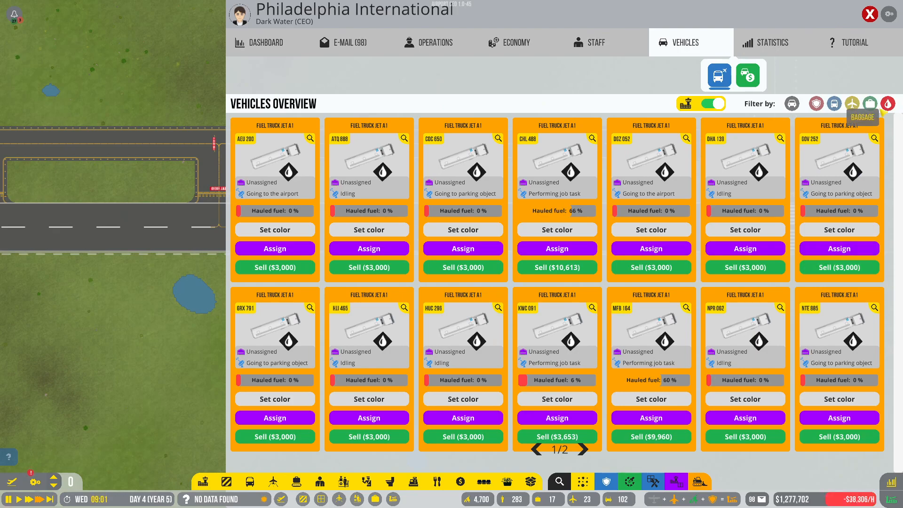
Step: Order ten Maverick Jet A-1 trailer trucks from vehicle procurement and close the panel
left_click(747, 75)
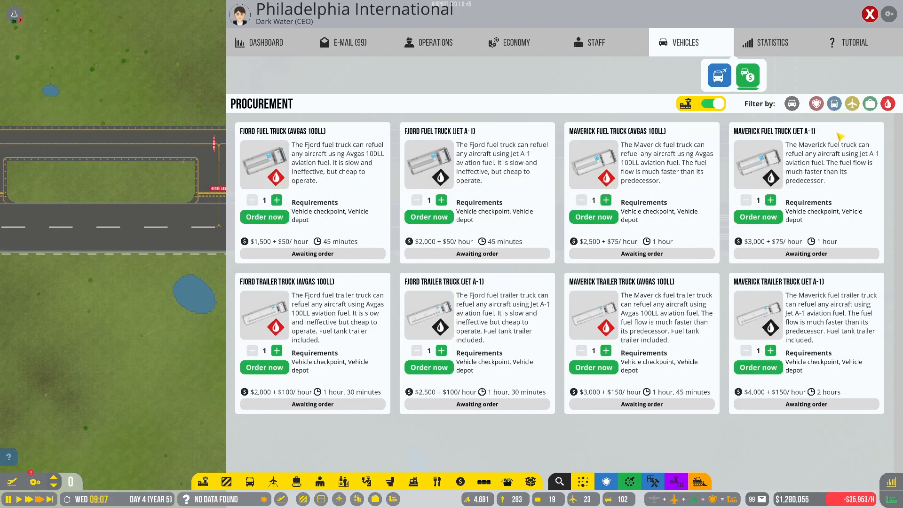
left_click(778, 350)
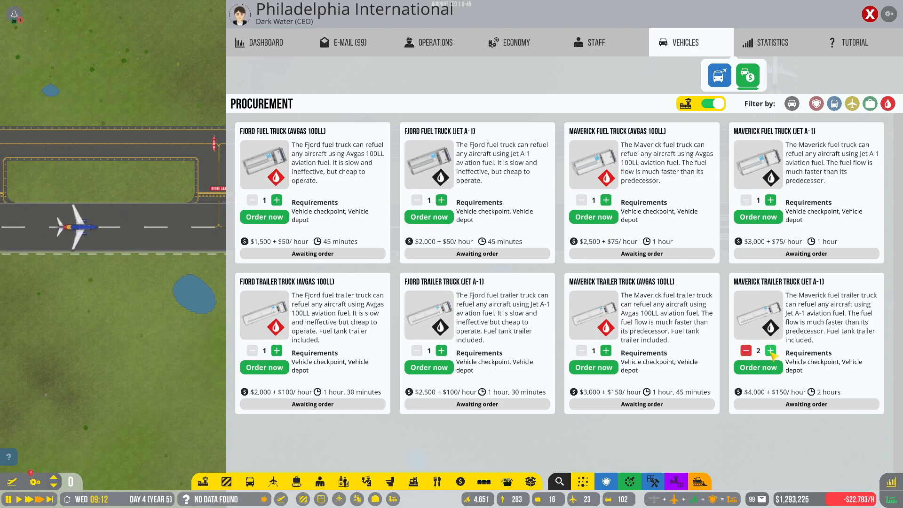
left_click(757, 367)
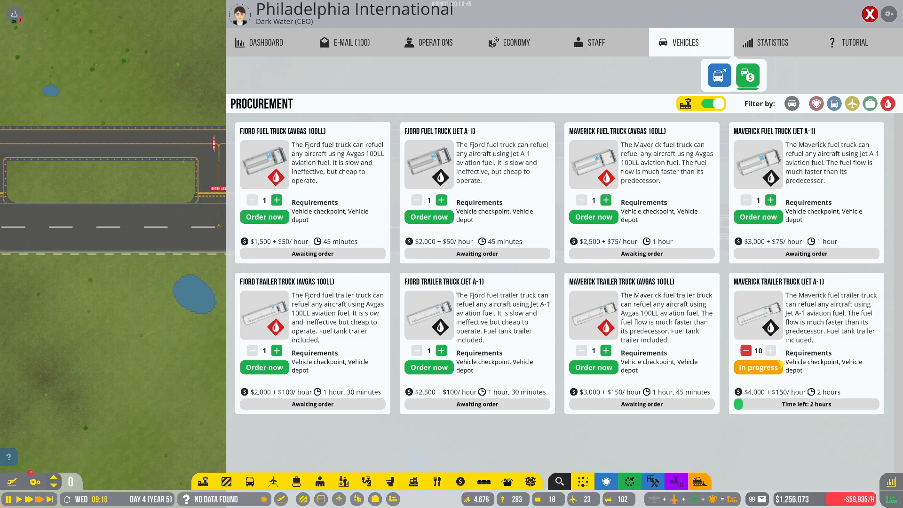
left_click(870, 14)
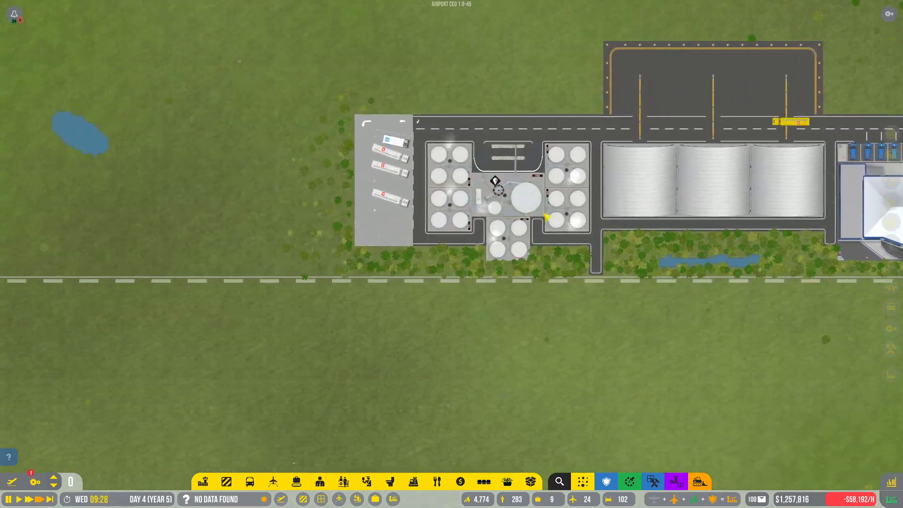
Step: Select the medium Jet A-1 fuel depot to view its empty, awaiting-resupply details
left_click(508, 189)
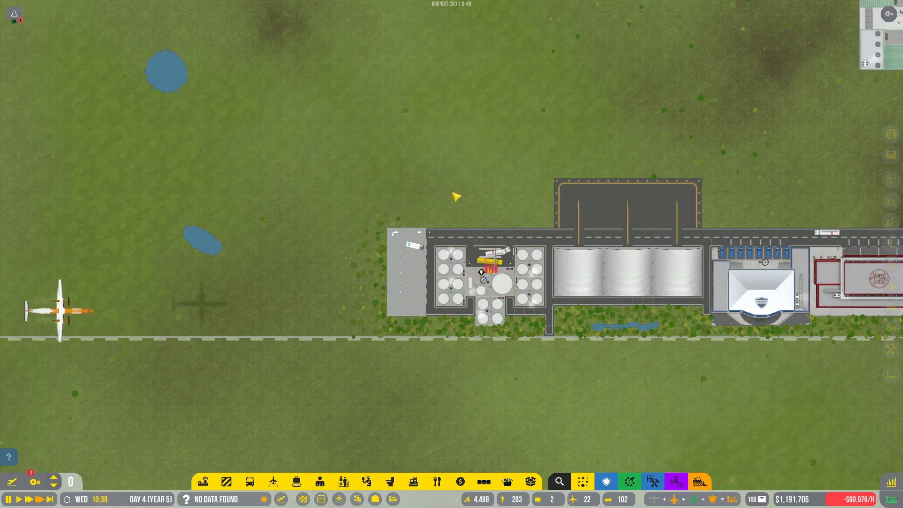
left_click(494, 271)
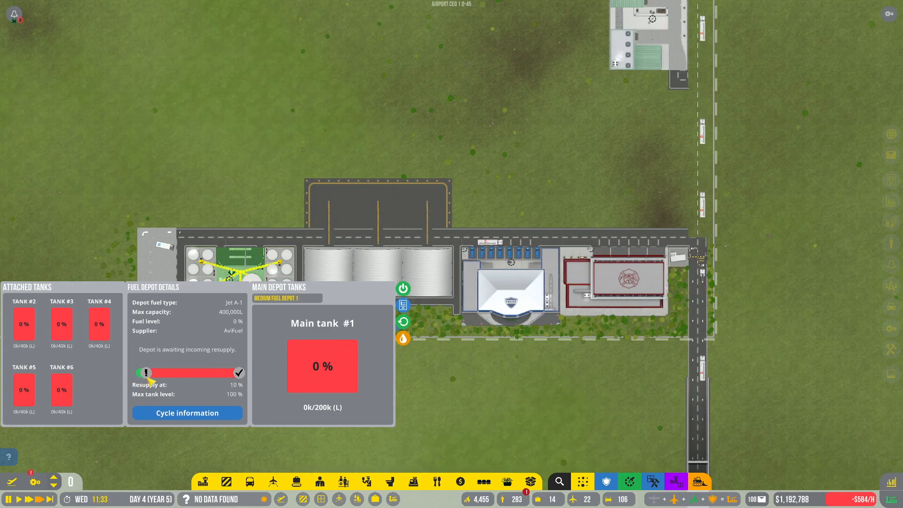
mouse_move(403, 338)
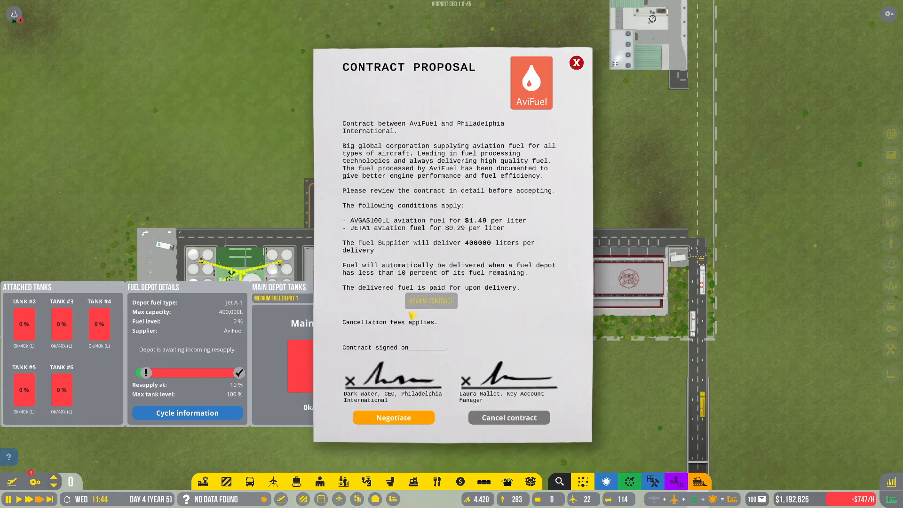
Step: Dismiss the AviFuel contract proposal
left_click(431, 300)
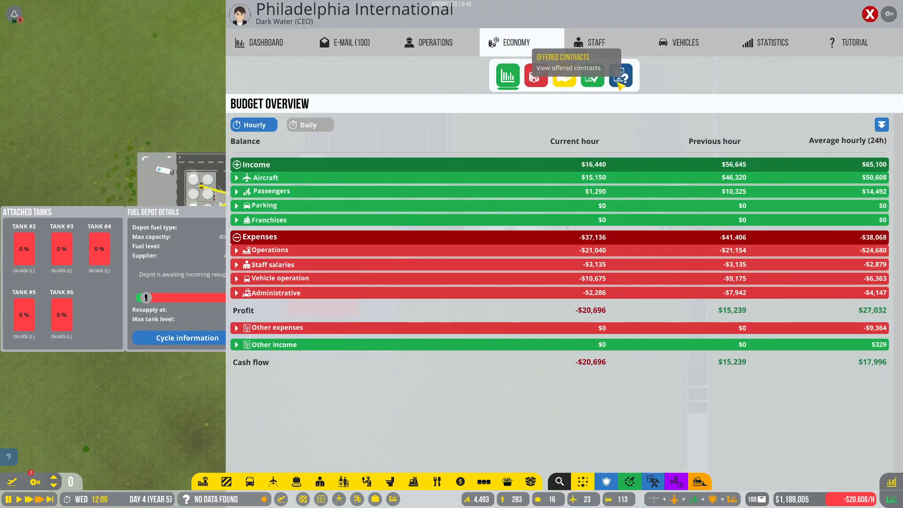
Step: Filter contracts to aviation fuel suppliers and open the accepted AviFuel contract
left_click(620, 75)
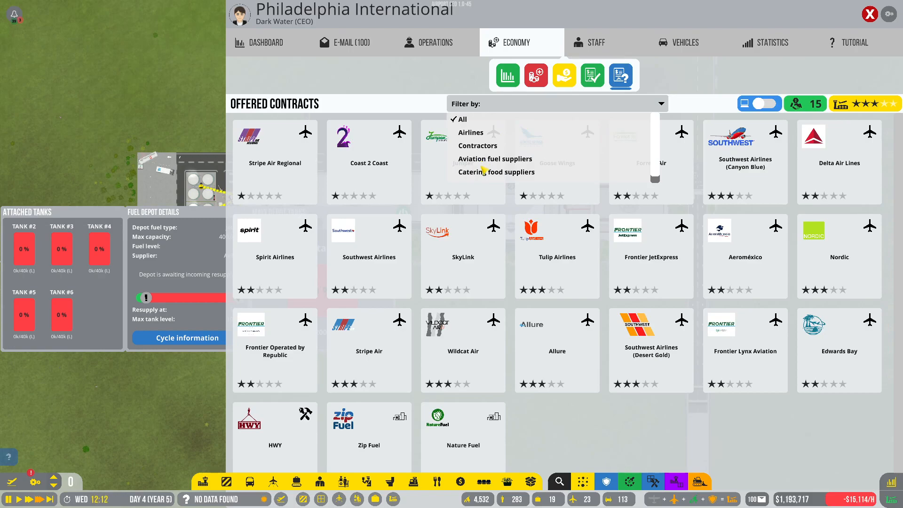
left_click(494, 159)
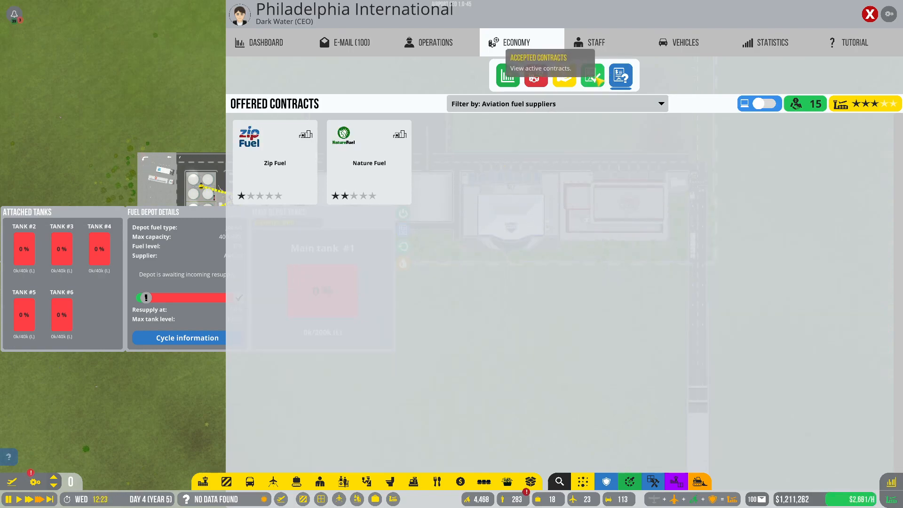
left_click(592, 75)
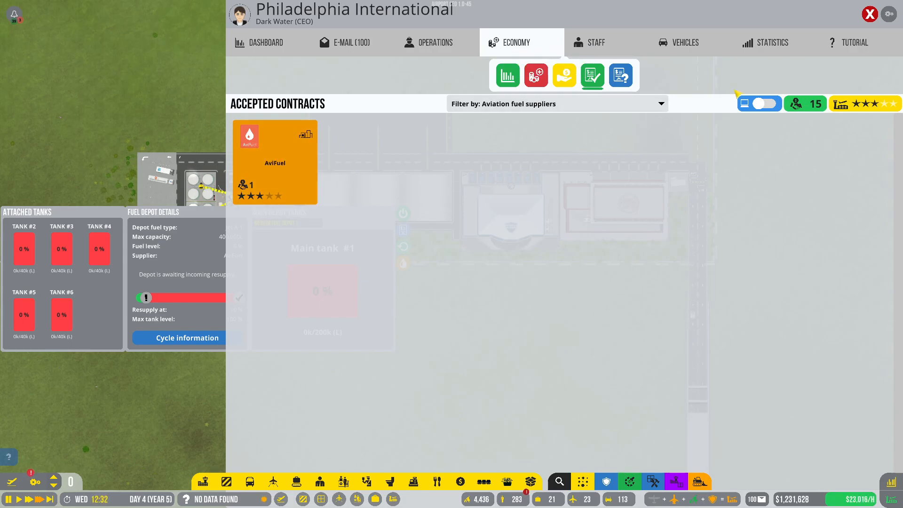
left_click(275, 162)
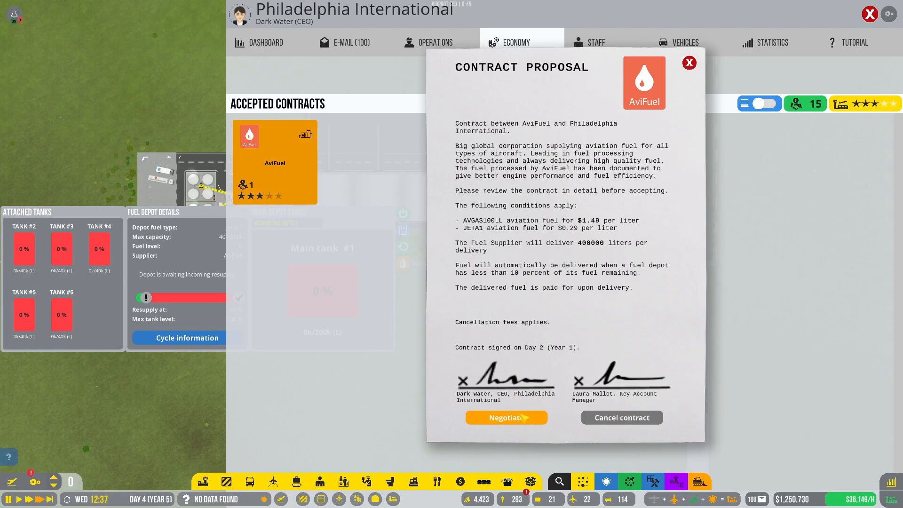
Step: Renegotiate AviFuel's contract to Avgas 100LL at $2.18 and Jet A-1 at $0.22 per liter
left_click(506, 417)
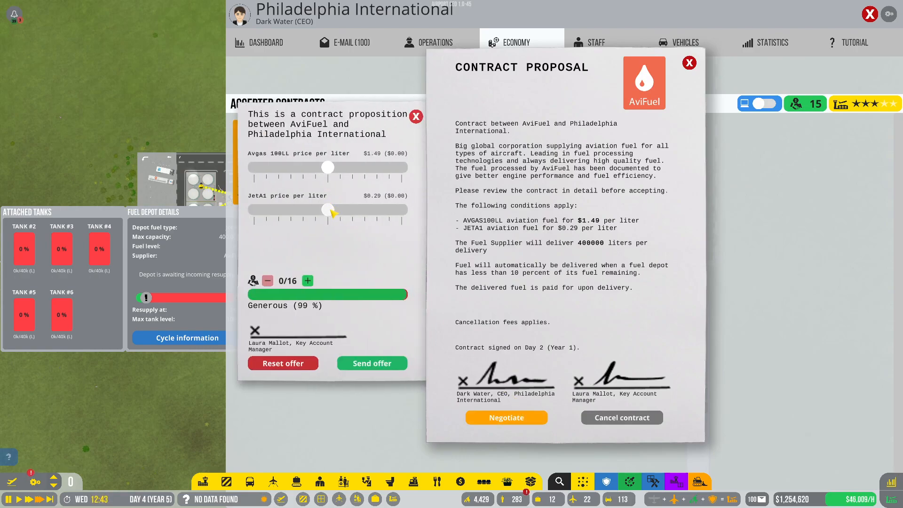
left_click_drag(328, 166, 262, 167)
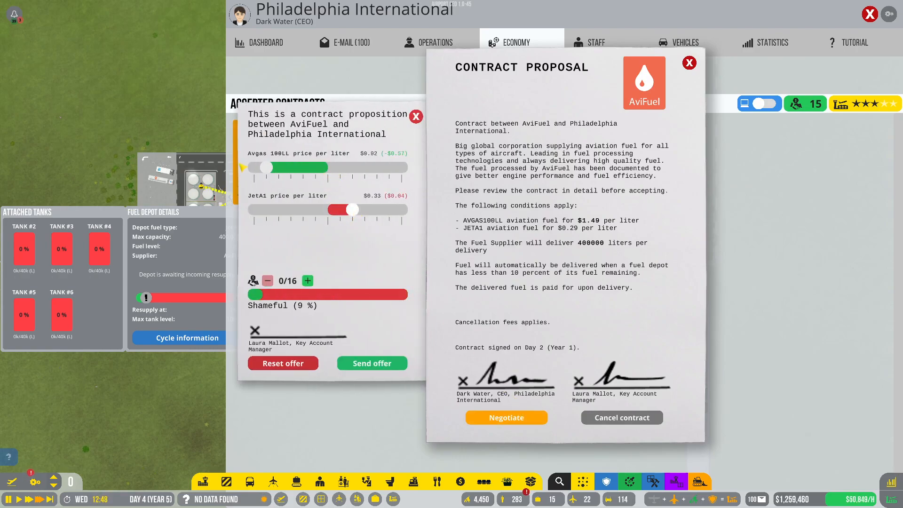
left_click_drag(262, 166, 248, 167)
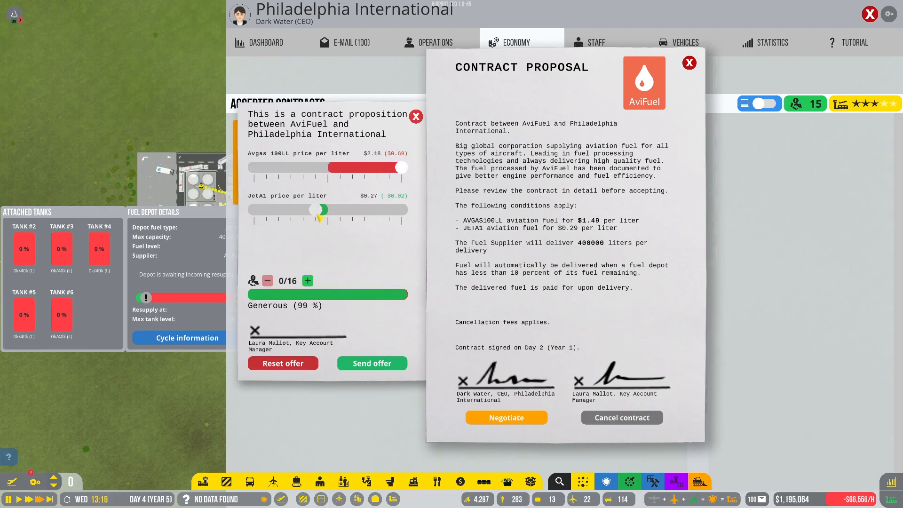
left_click_drag(320, 209, 277, 210)
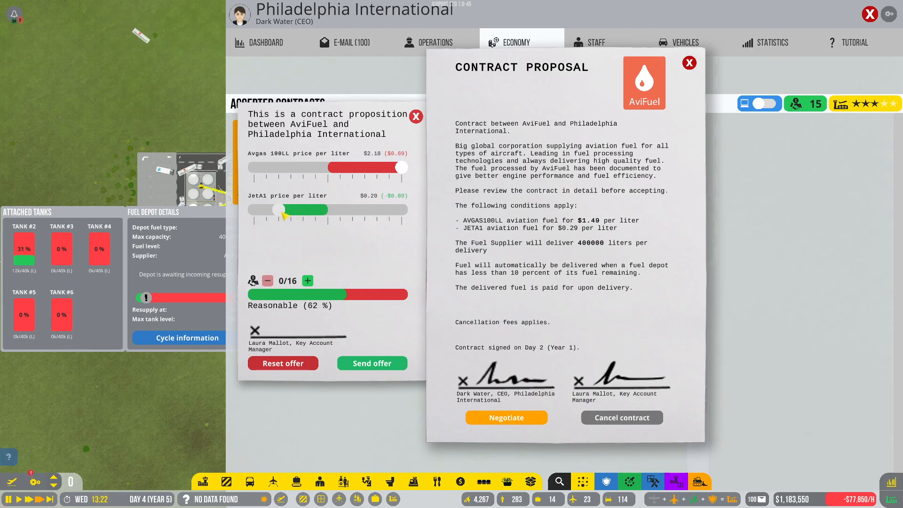
left_click_drag(277, 209, 291, 209)
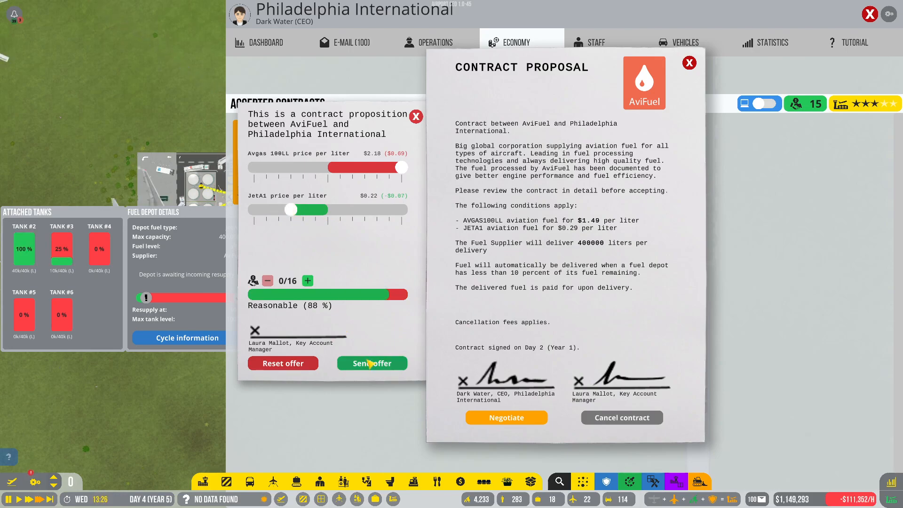
left_click(372, 362)
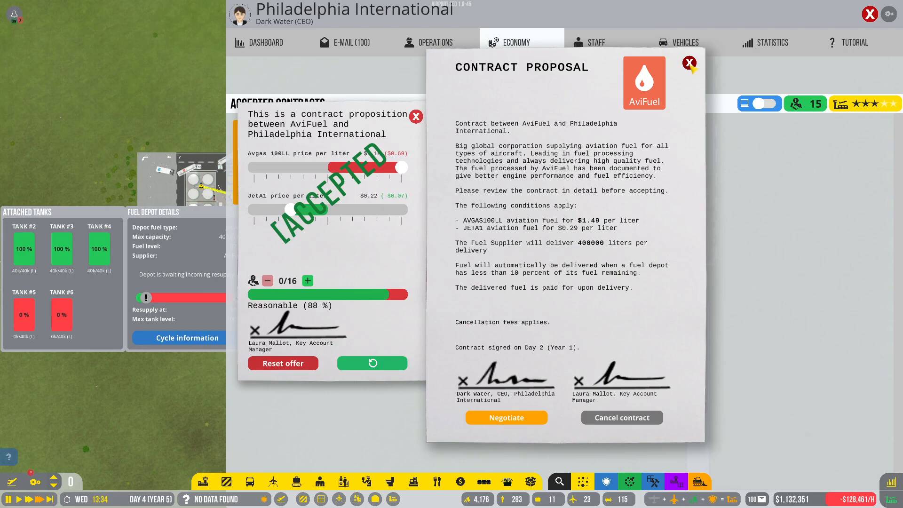
left_click(689, 62)
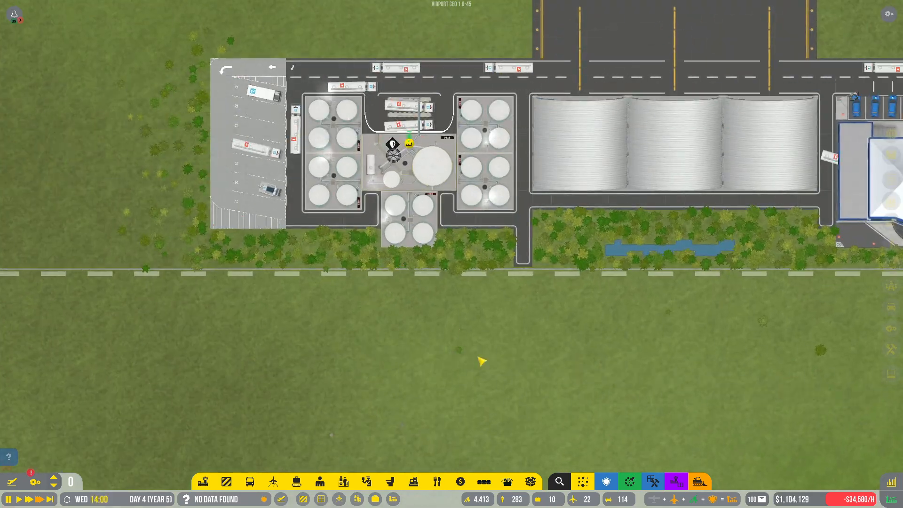
Step: Bring up the road building options near the fuel depot
left_click(403, 156)
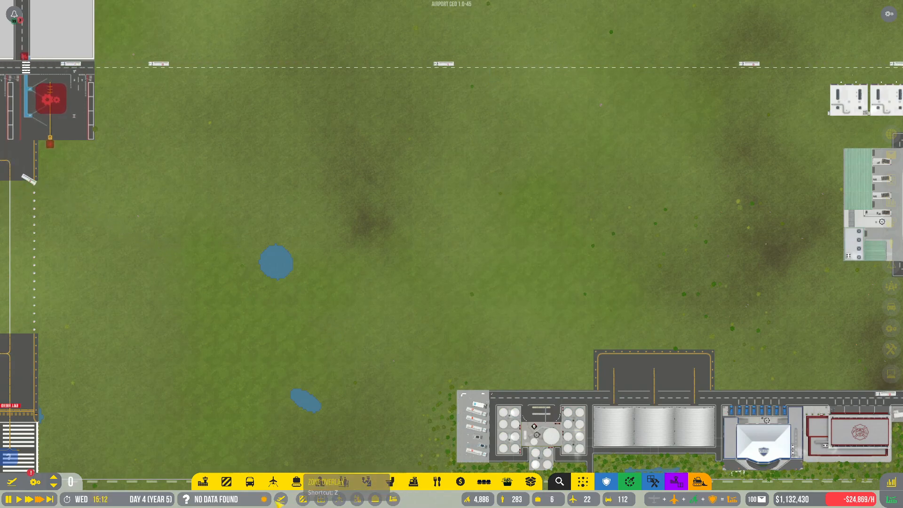
left_click(250, 481)
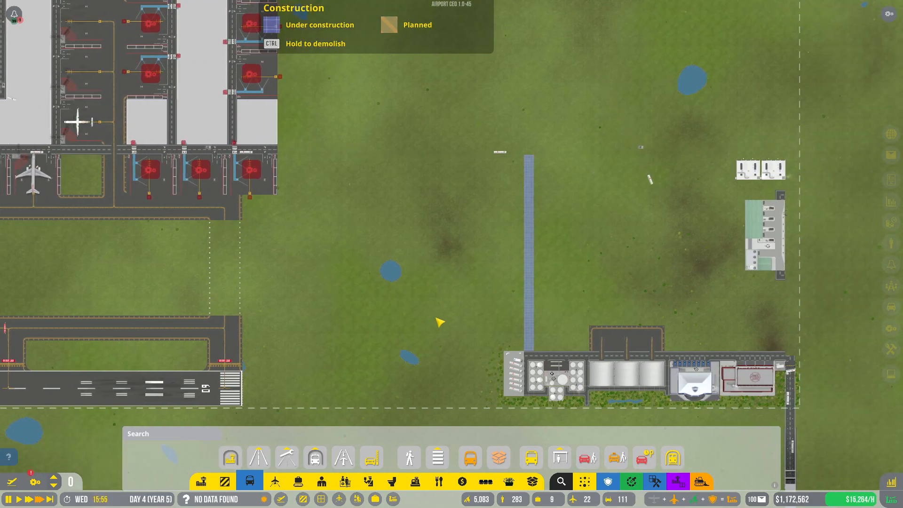
mouse_move(694, 271)
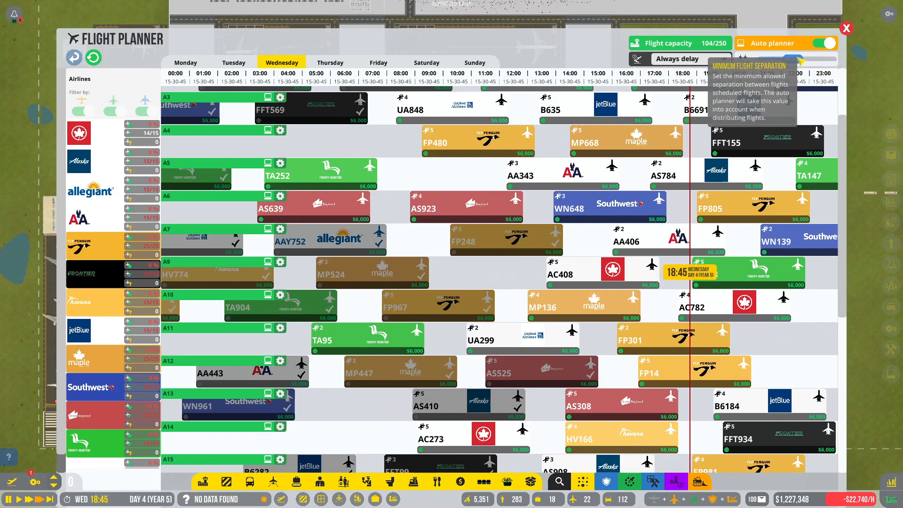
Step: Close the Flight Planner to return to the stands and runway view
left_click(844, 28)
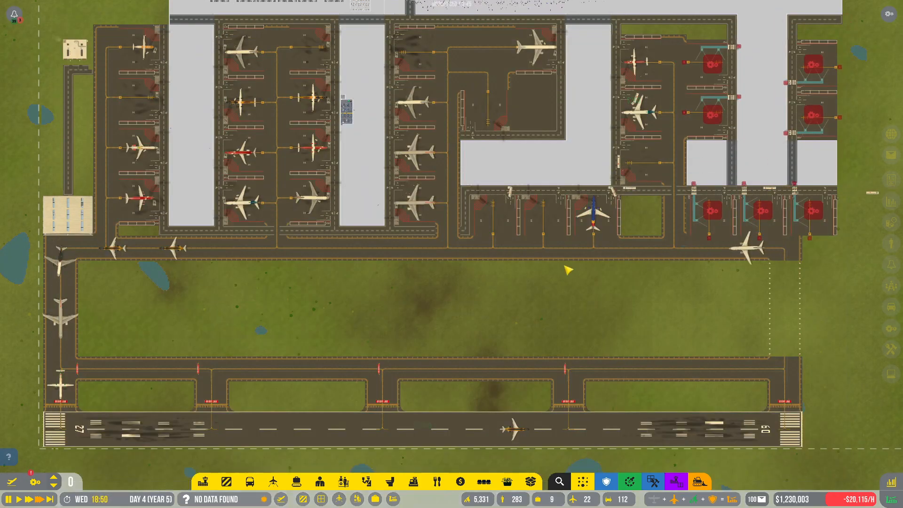